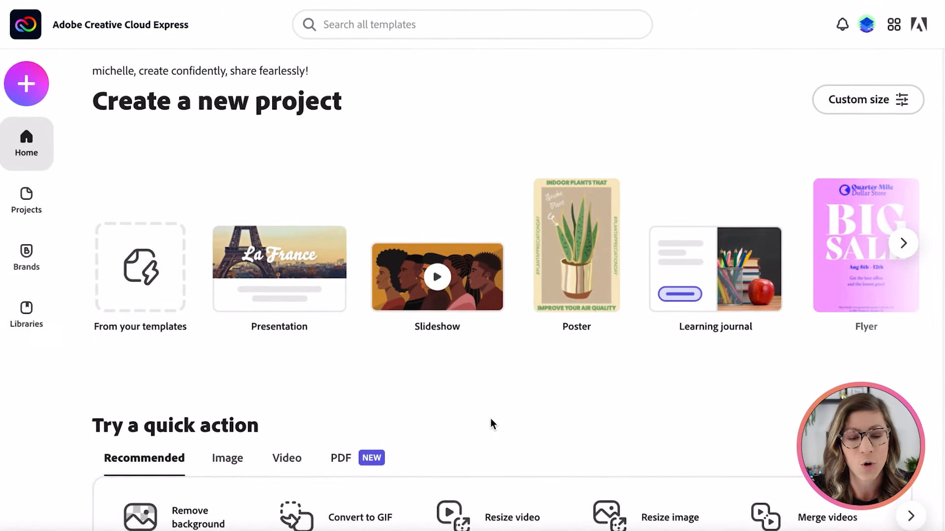
Browse the home page project carousel, then bring up the create-new menu
{"action": "left_click", "coordinate": [903, 244]}
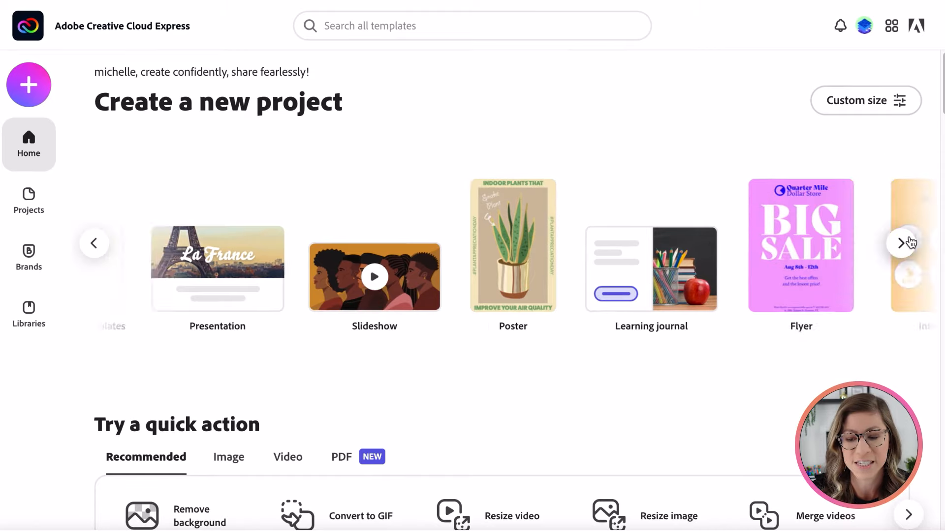
{"action": "scroll", "scroll_direction": "down", "scroll_amount": 3}
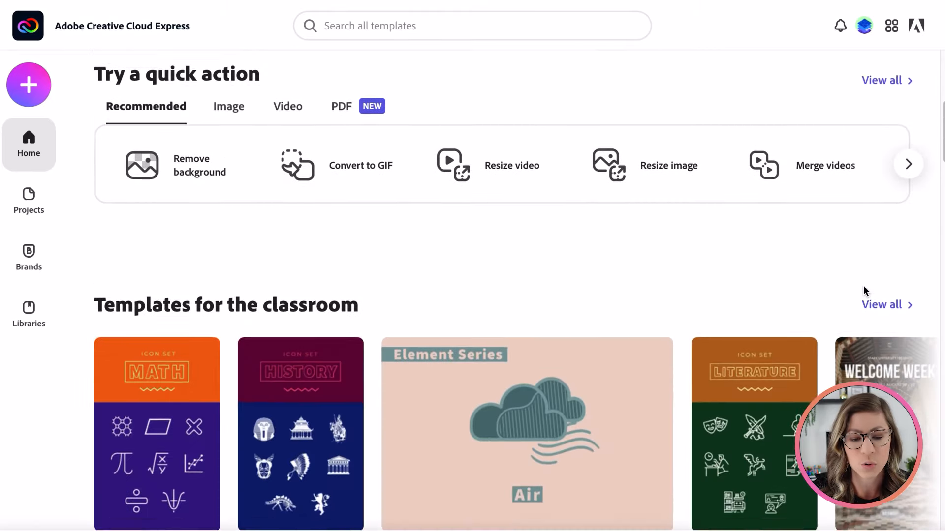
{"action": "scroll", "scroll_direction": "down", "scroll_amount": 3}
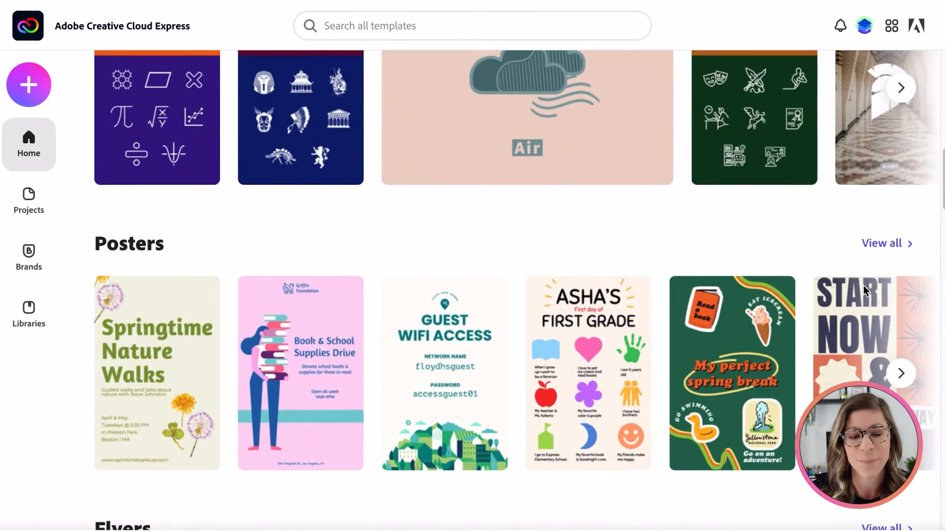
{"action": "scroll", "scroll_direction": "down", "scroll_amount": 3}
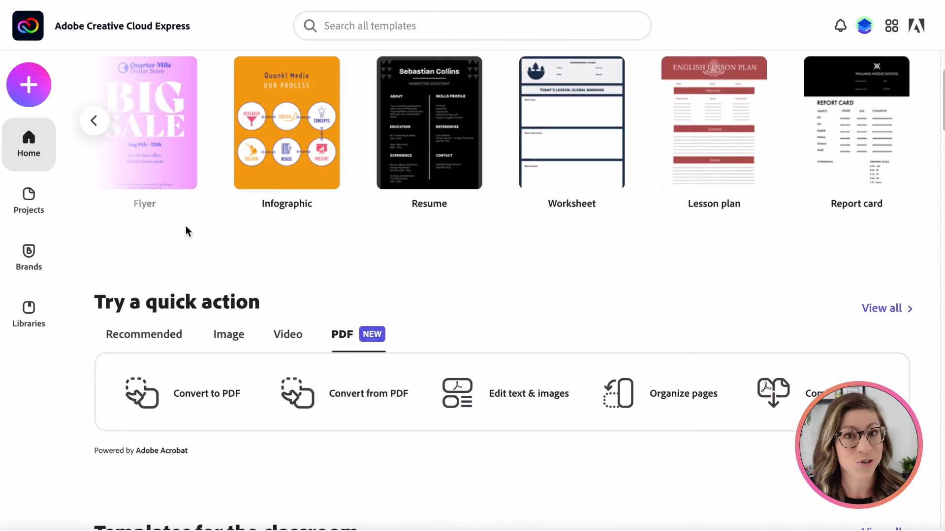
{"action": "left_click", "coordinate": [29, 84]}
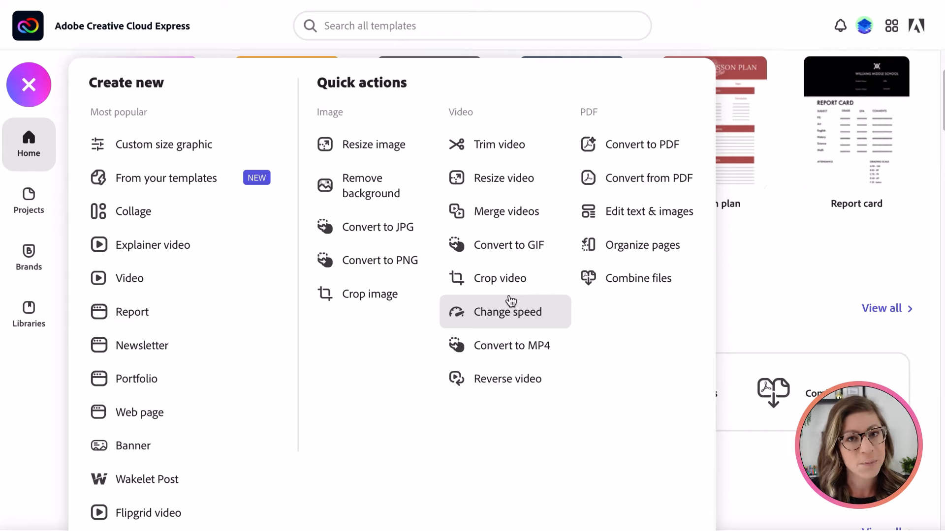
{"action": "mouse_move", "coordinate": [488, 177]}
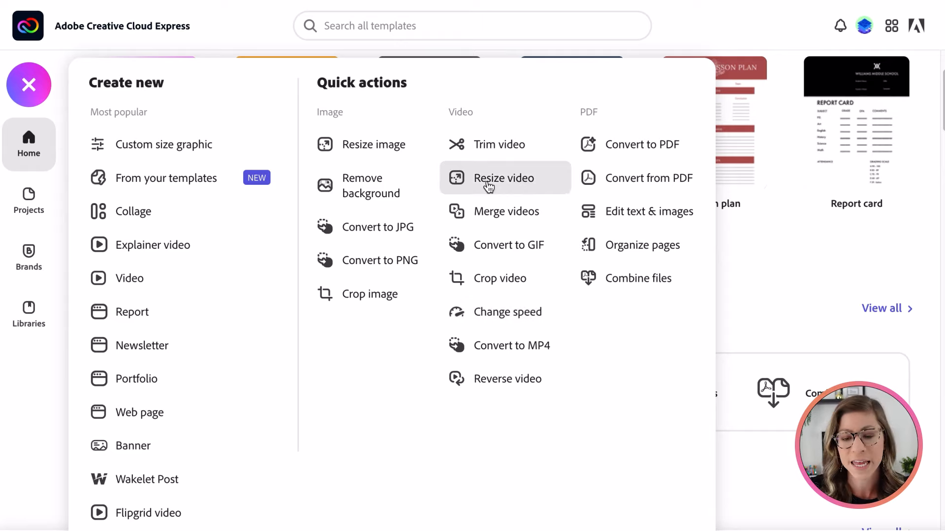
Choose the Trim video quick action and browse the device for a video file
{"action": "left_click", "coordinate": [504, 178]}
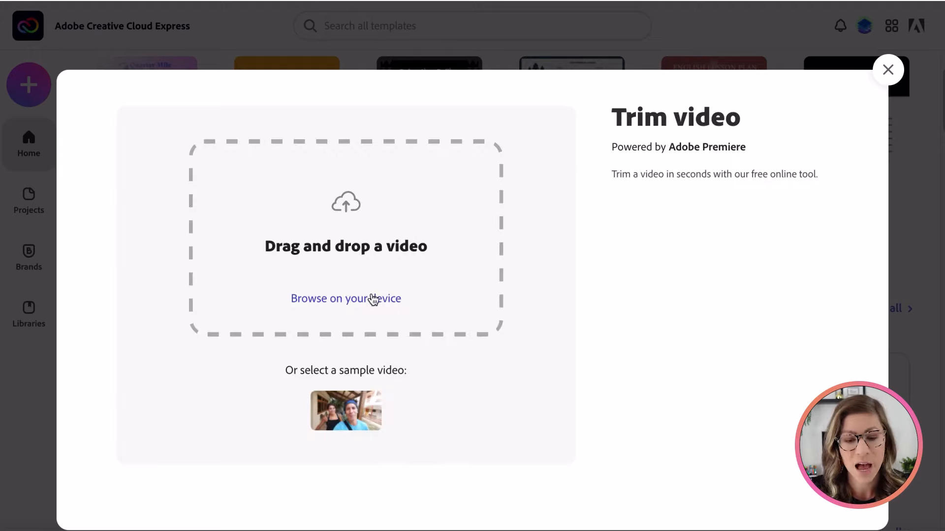
{"action": "left_click", "coordinate": [346, 298]}
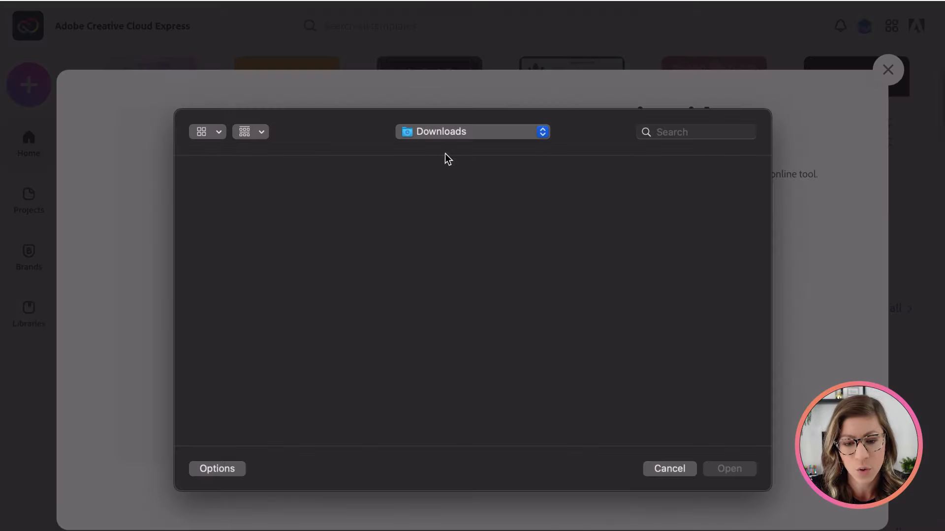
{"action": "mouse_move", "coordinate": [442, 143]}
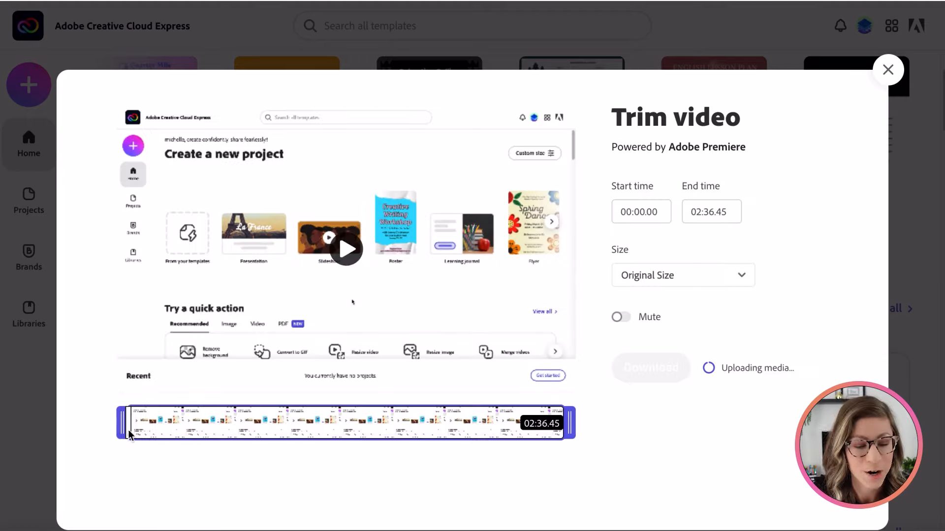
Trim the video to start at 00:18.82, download it, and close the trimmer
{"action": "left_click_drag", "start_coordinate": [123, 423], "coordinate": [174, 423]}
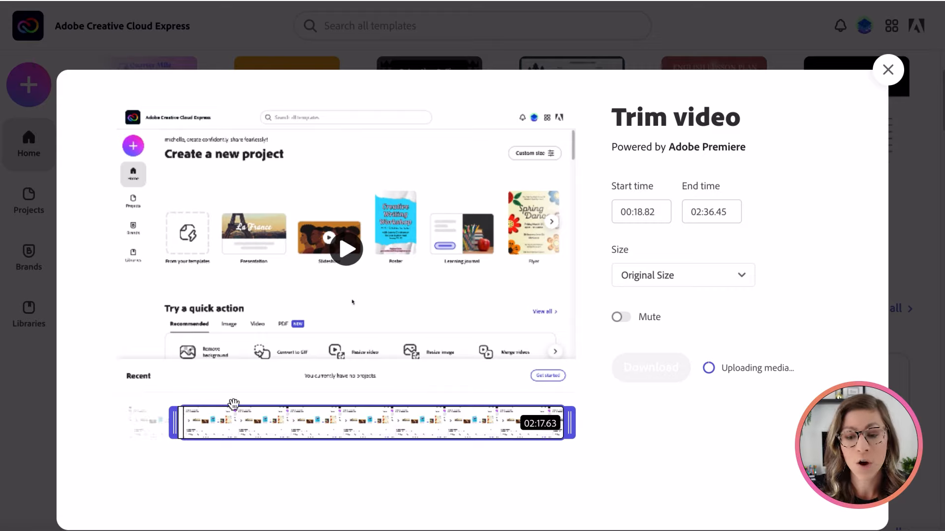
{"action": "left_click", "coordinate": [641, 211]}
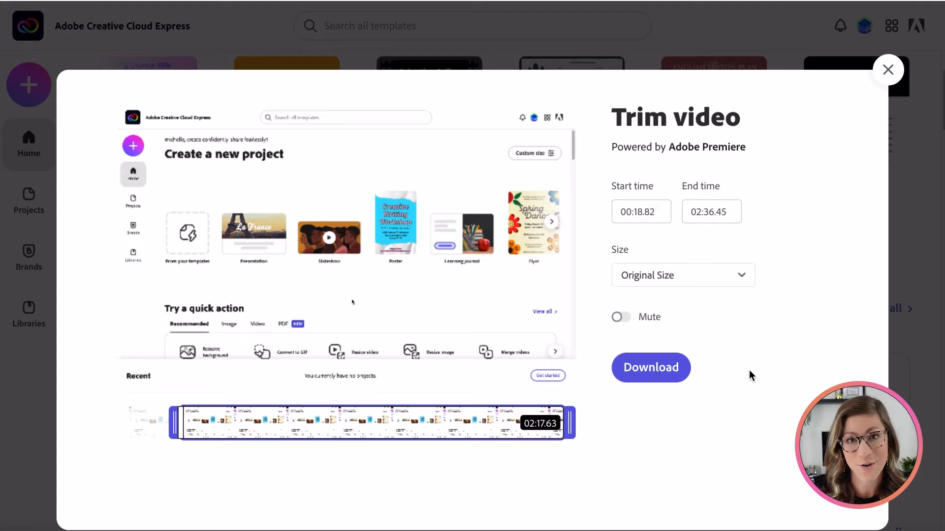
{"action": "left_click", "coordinate": [651, 367]}
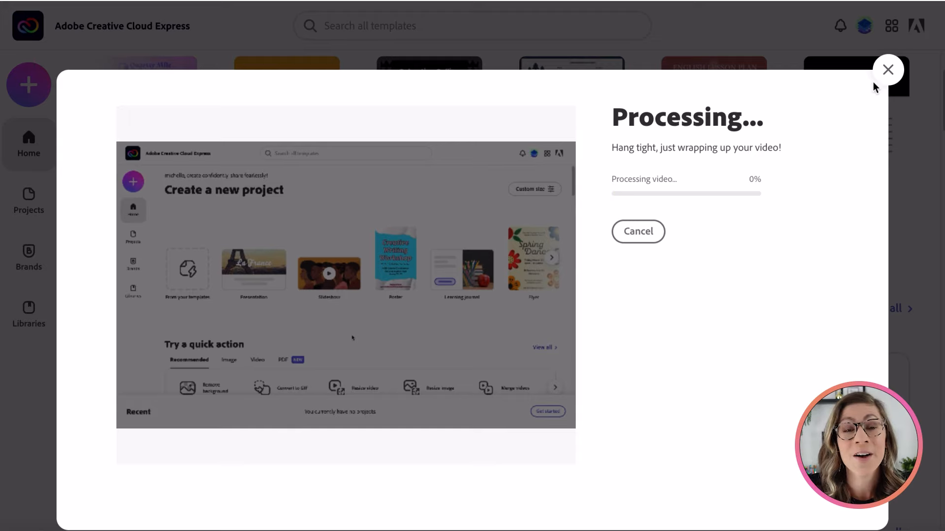
{"action": "left_click", "coordinate": [888, 69]}
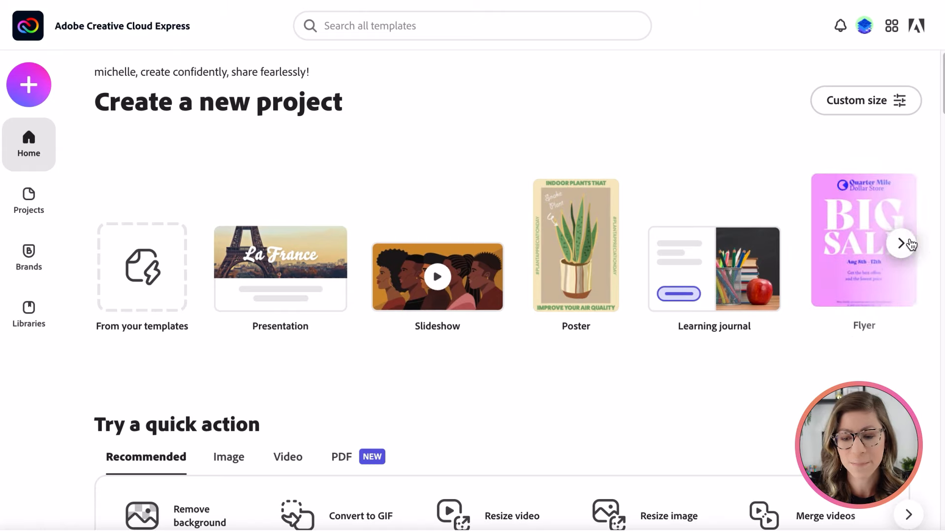
Choose Video from the create-new menu to begin a video project
{"action": "left_click", "coordinate": [900, 243]}
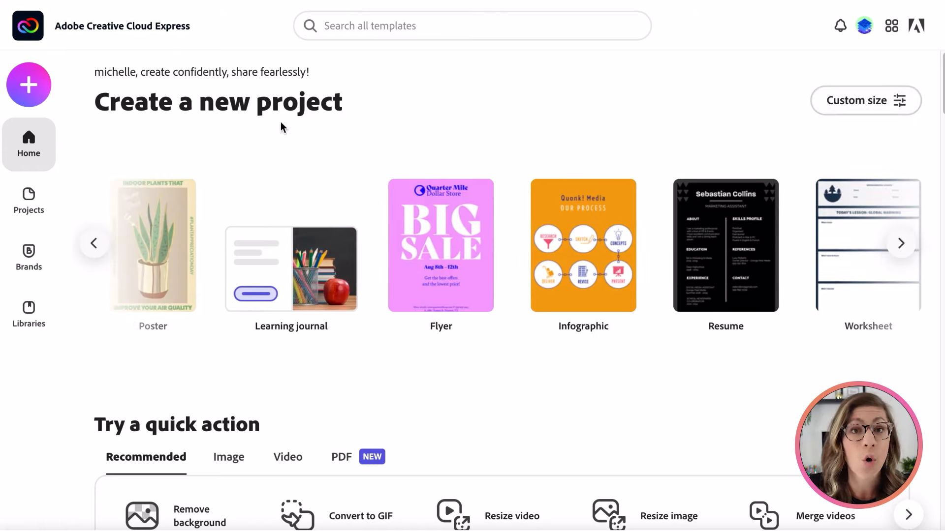
{"action": "left_click", "coordinate": [29, 84]}
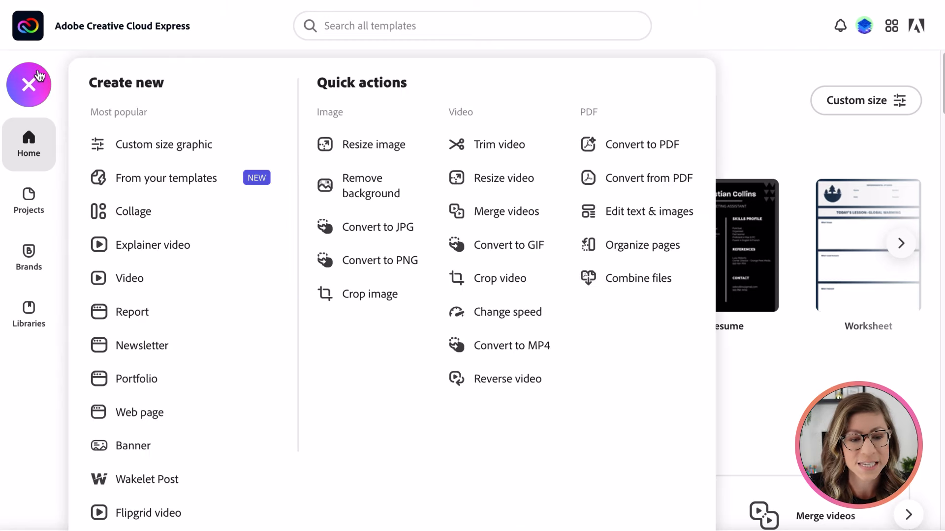
{"action": "mouse_move", "coordinate": [129, 277]}
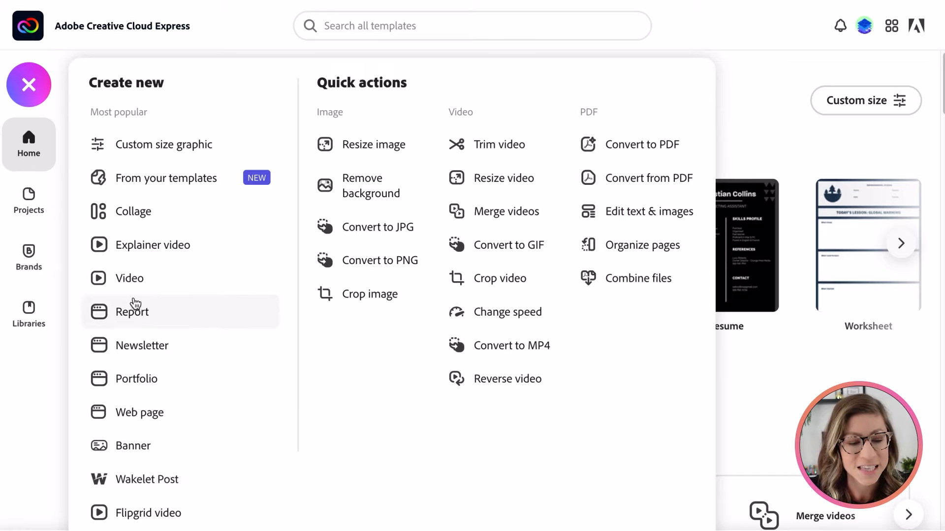
{"action": "left_click", "coordinate": [132, 312]}
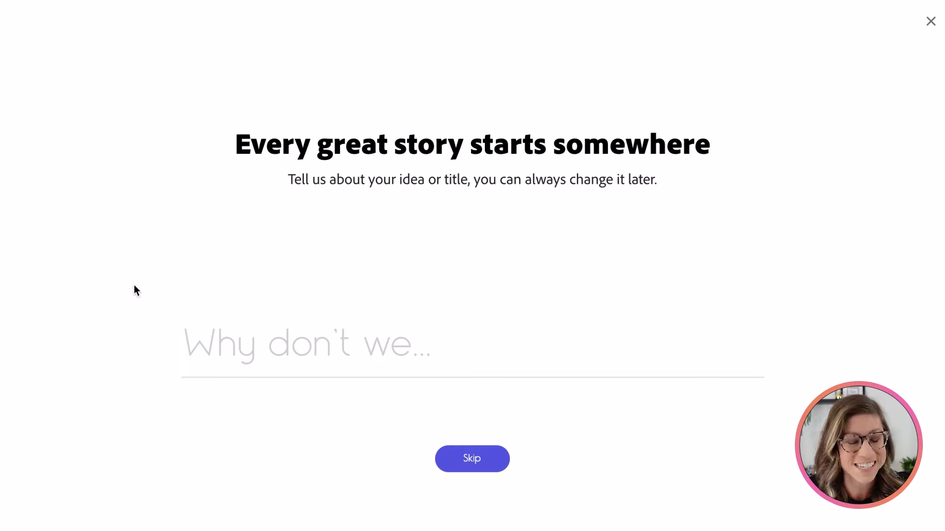
Title the video 'Solar Power PSA' and pick the Promote an Idea template
{"action": "type", "text": "S"}
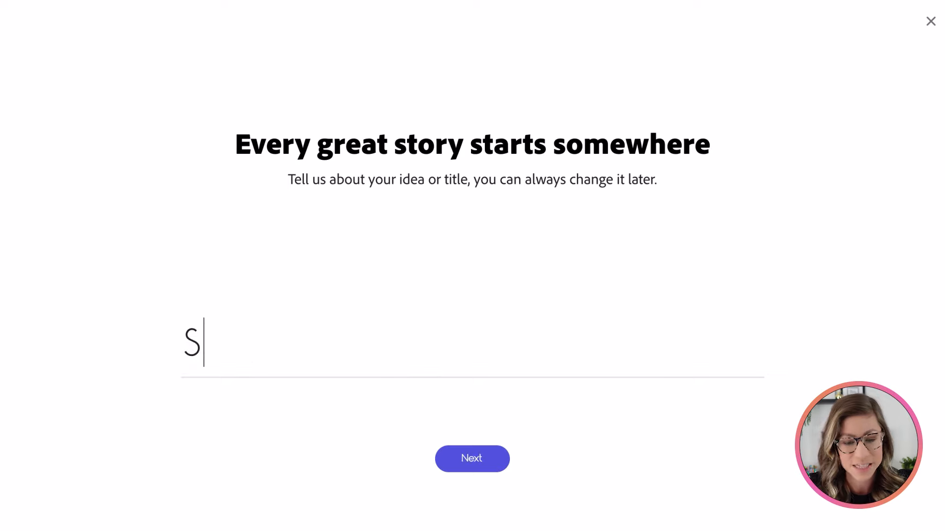
{"action": "type", "text": "olar Power"}
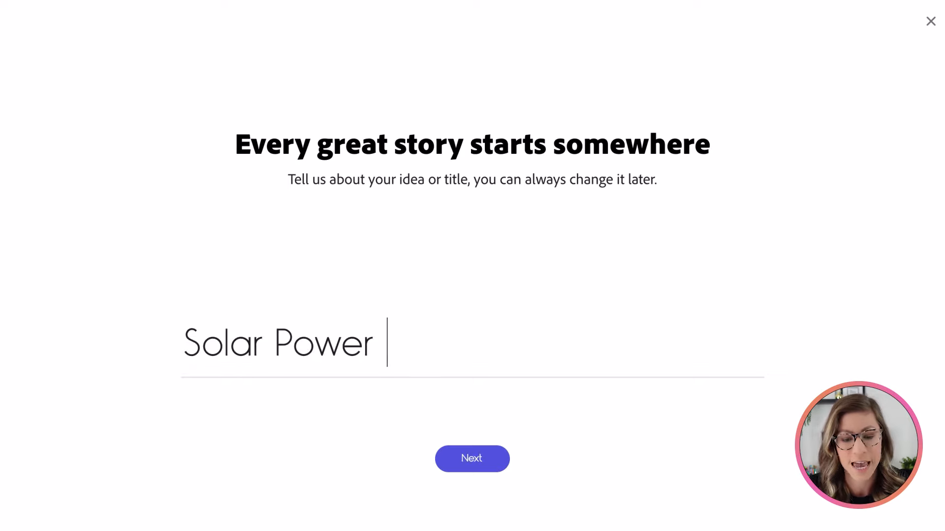
{"action": "type", "text": "PSA"}
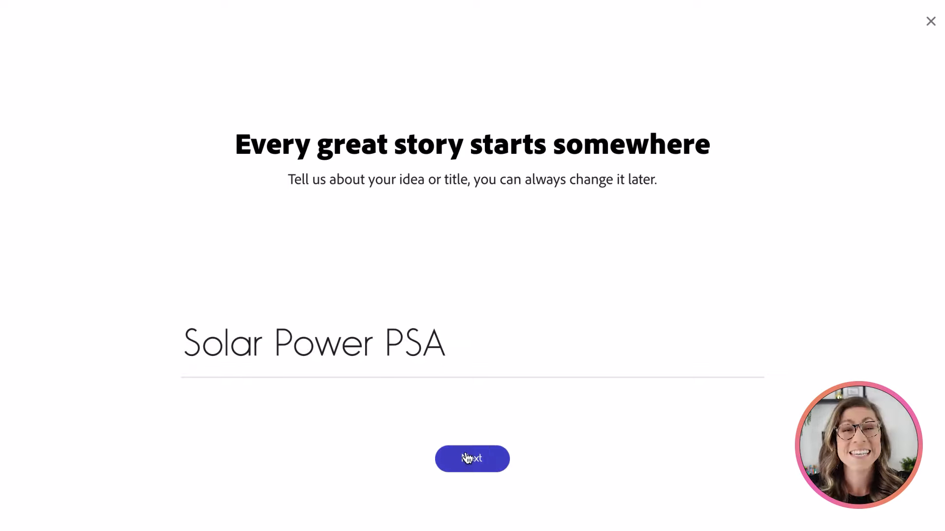
{"action": "left_click", "coordinate": [472, 459]}
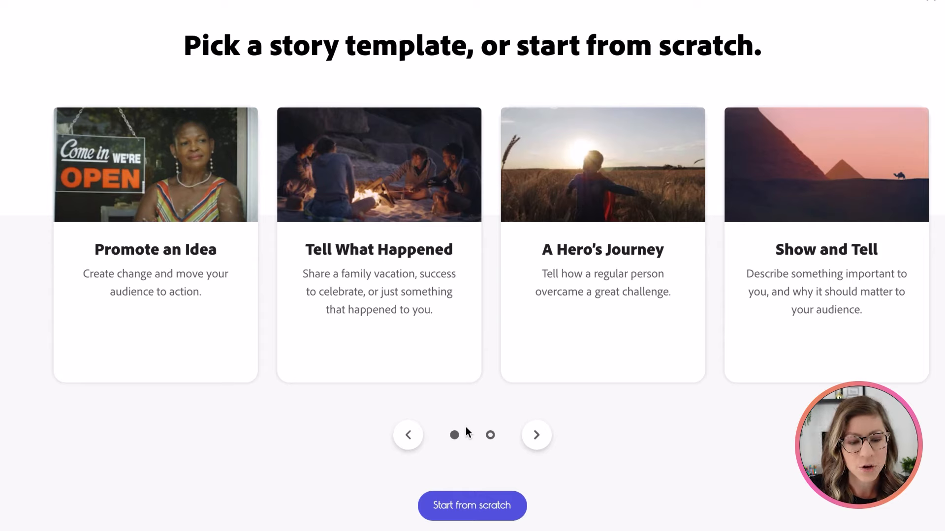
{"action": "mouse_move", "coordinate": [155, 250]}
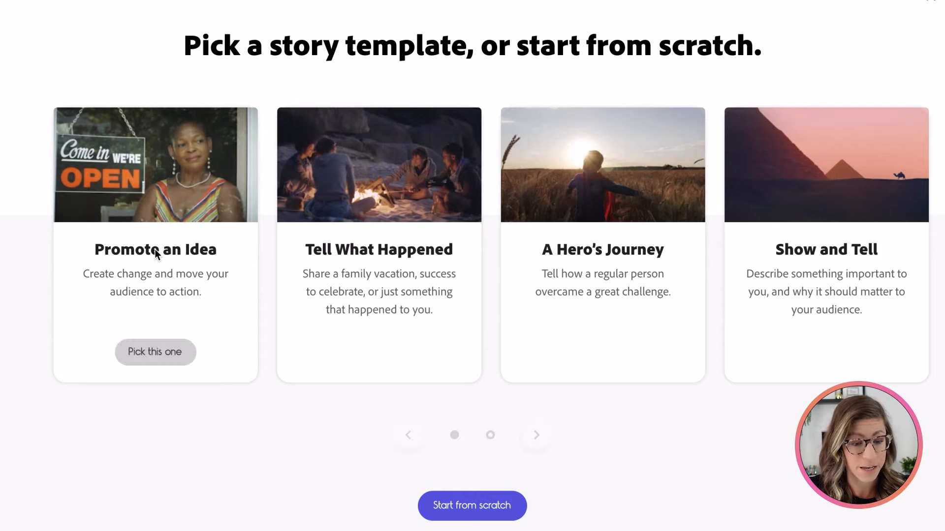
{"action": "left_click", "coordinate": [155, 352]}
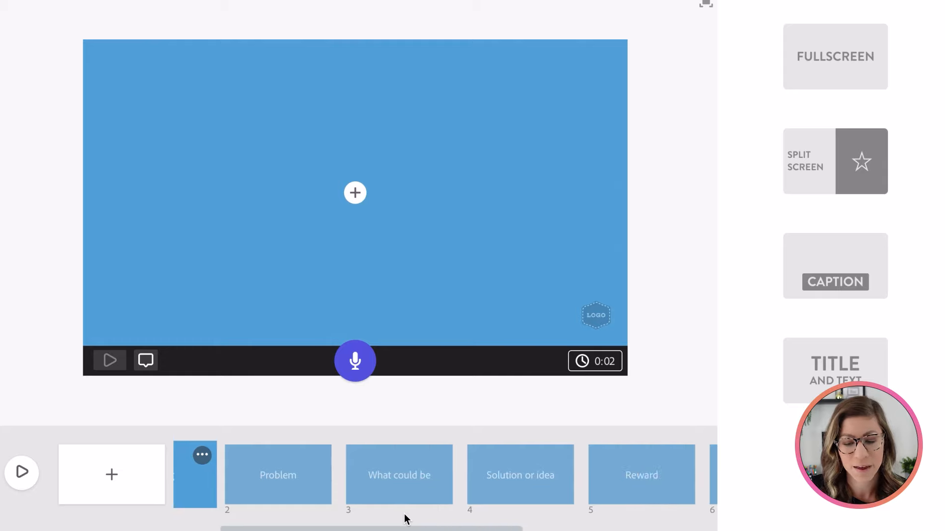
Try the Split Screen and icon layouts on the first slide
{"action": "scroll", "scroll_direction": "right", "scroll_amount": 3}
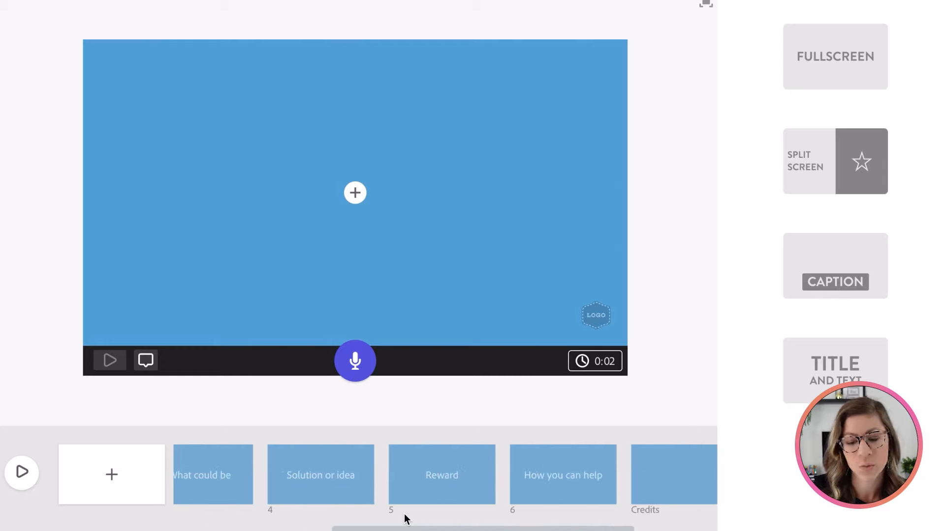
{"action": "scroll", "scroll_direction": "left", "scroll_amount": 3}
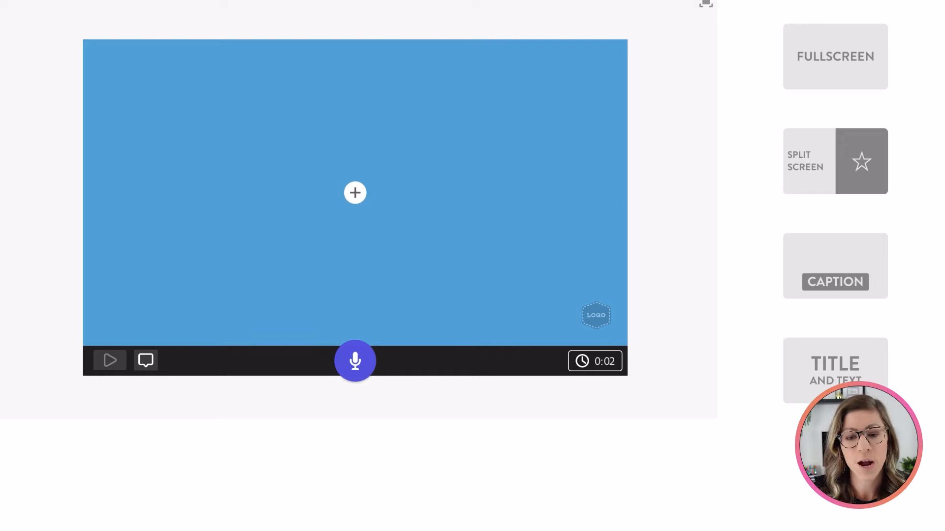
{"action": "mouse_move", "coordinate": [880, 209]}
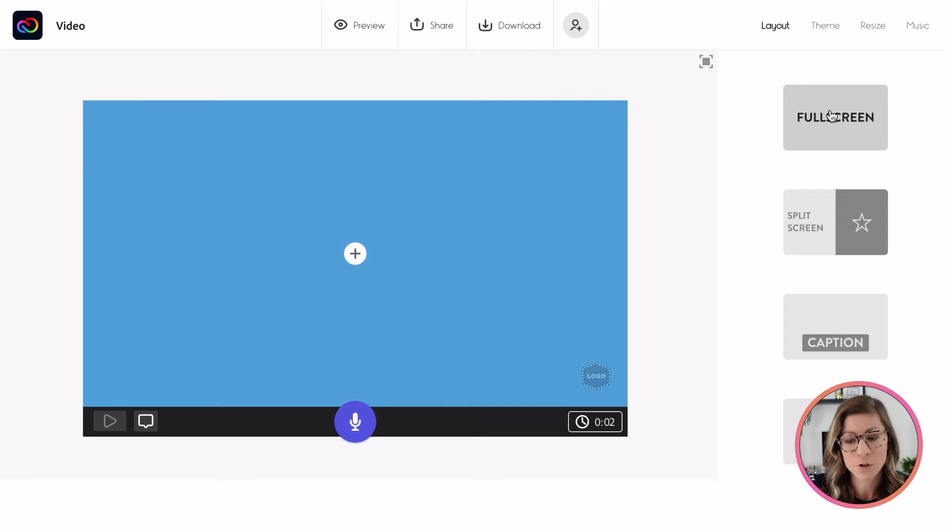
{"action": "mouse_move", "coordinate": [839, 228]}
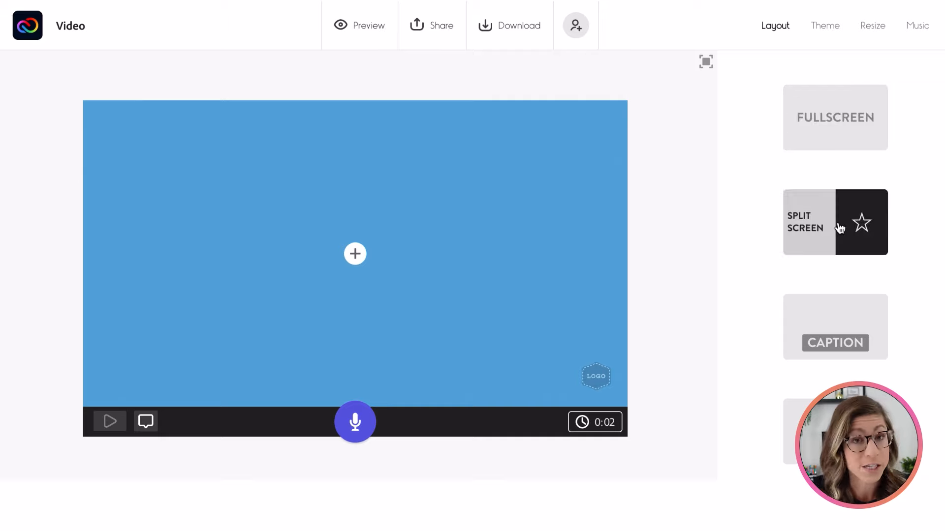
{"action": "left_click", "coordinate": [834, 222]}
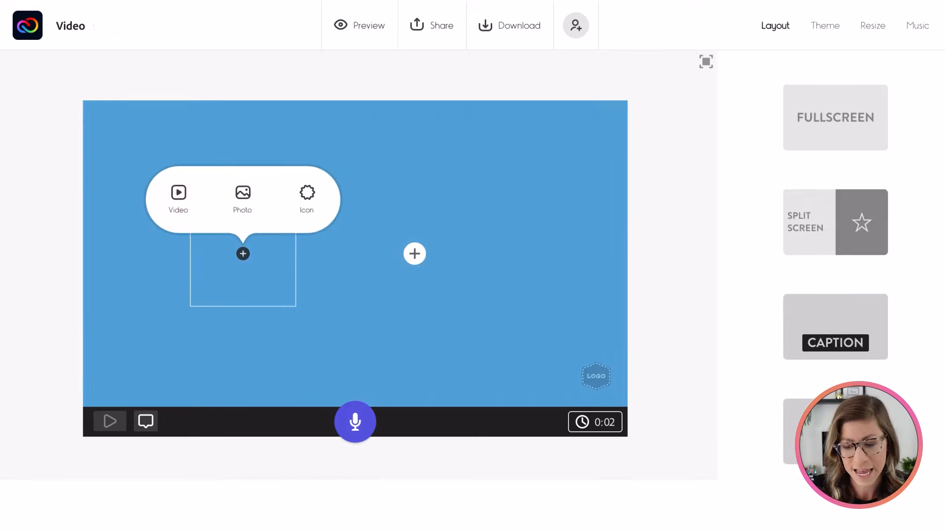
{"action": "left_click", "coordinate": [861, 222]}
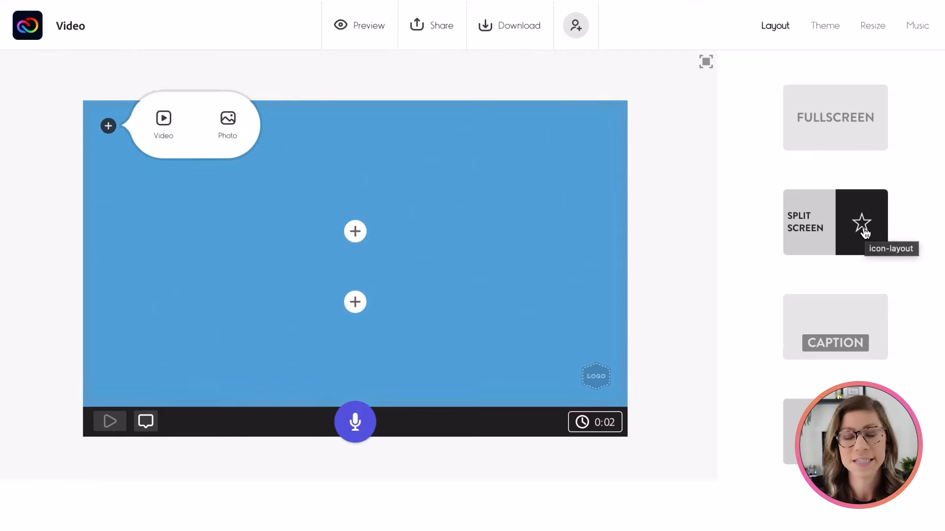
{"action": "left_click", "coordinate": [835, 222]}
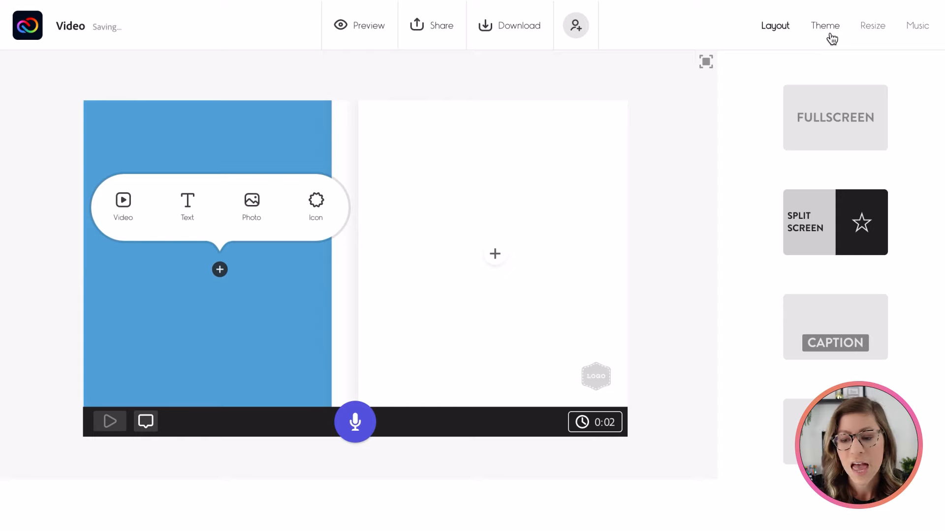
Apply the white-and-black split theme and try the Square video size
{"action": "left_click", "coordinate": [824, 25]}
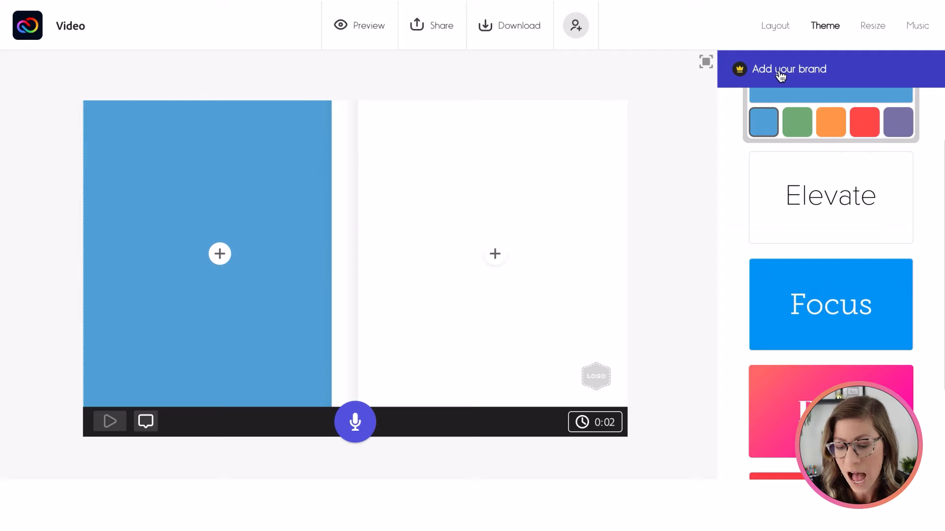
{"action": "scroll", "scroll_direction": "down", "scroll_amount": 3}
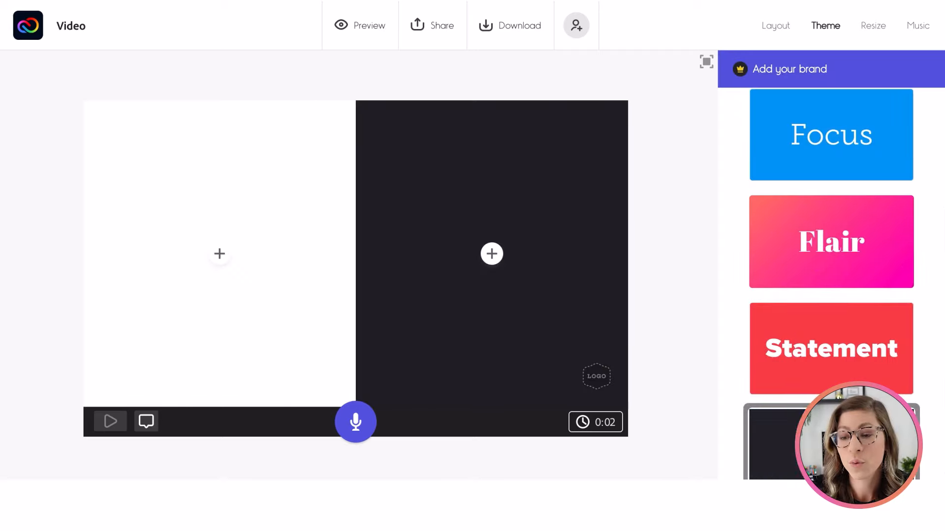
{"action": "left_click", "coordinate": [873, 25]}
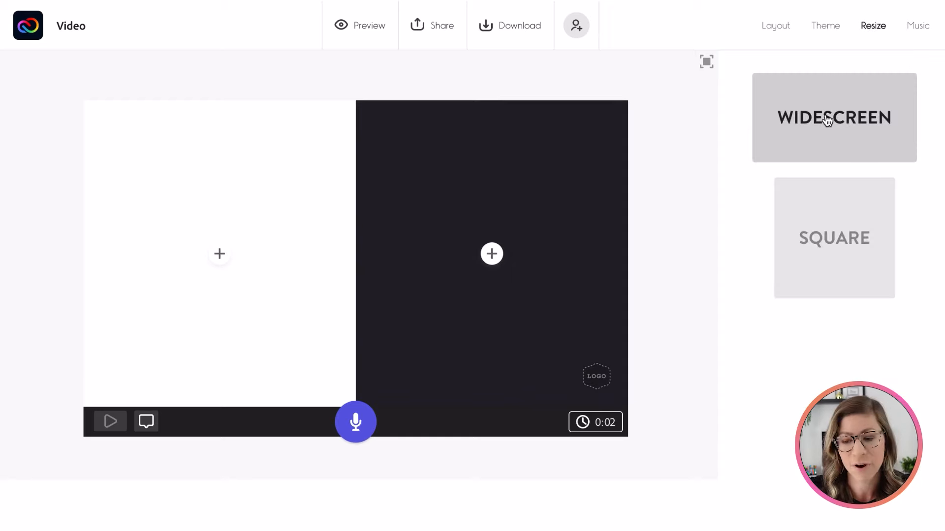
{"action": "left_click", "coordinate": [834, 237]}
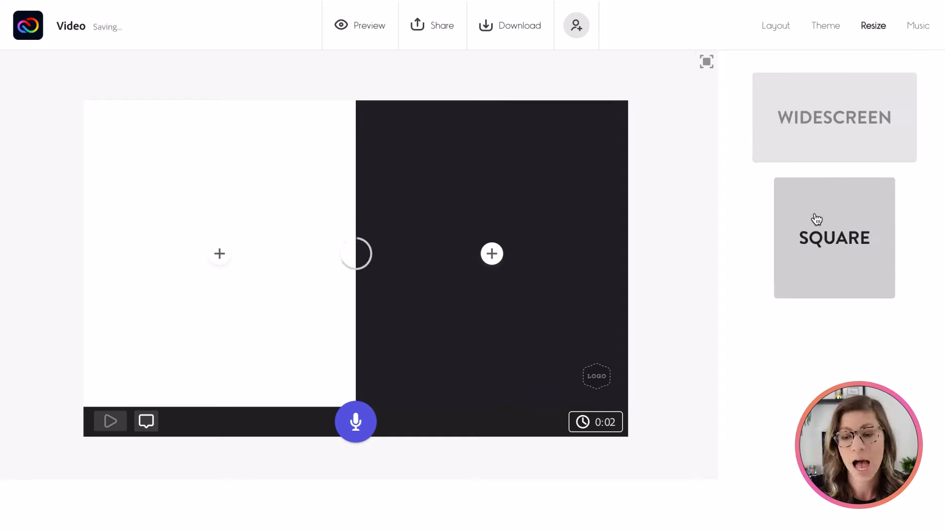
{"action": "left_click", "coordinate": [834, 237]}
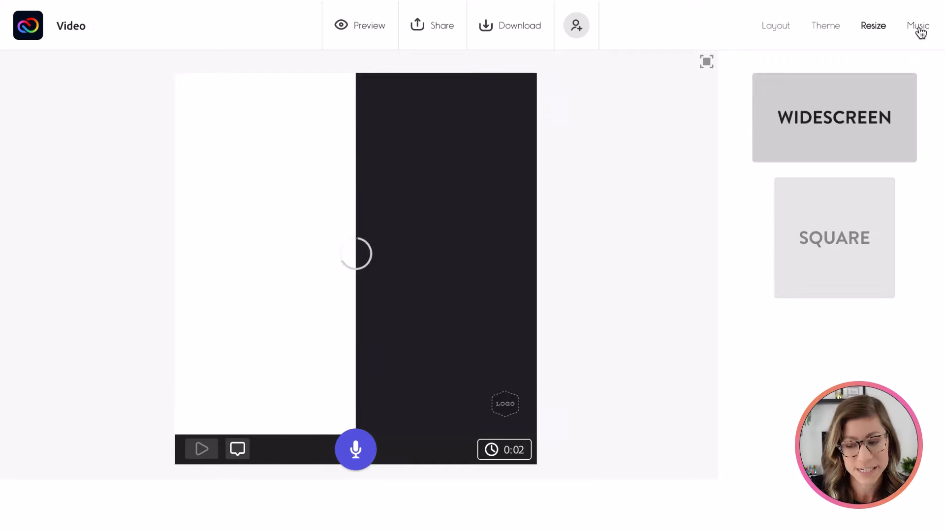
Scroll the soundtrack list with music on and 'Across the Bridge' selected
{"action": "left_click", "coordinate": [917, 25]}
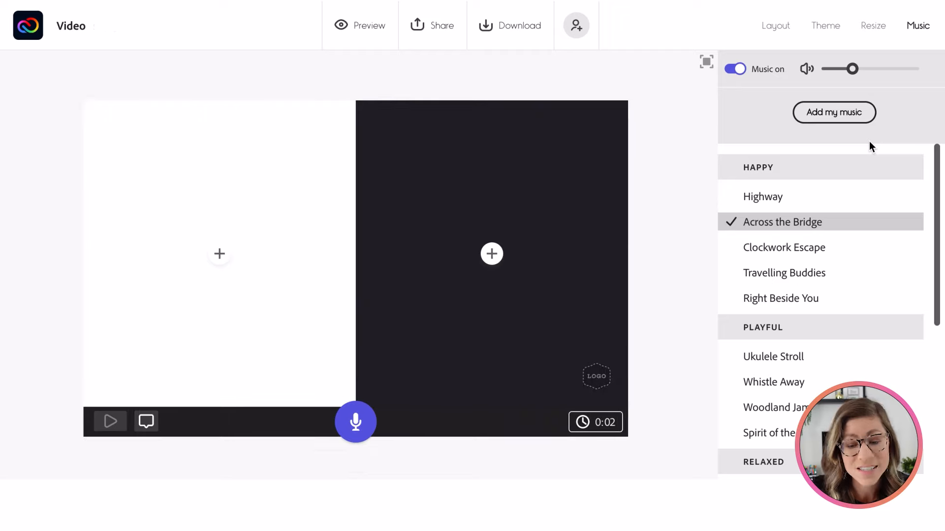
{"action": "scroll", "scroll_direction": "down", "scroll_amount": 3}
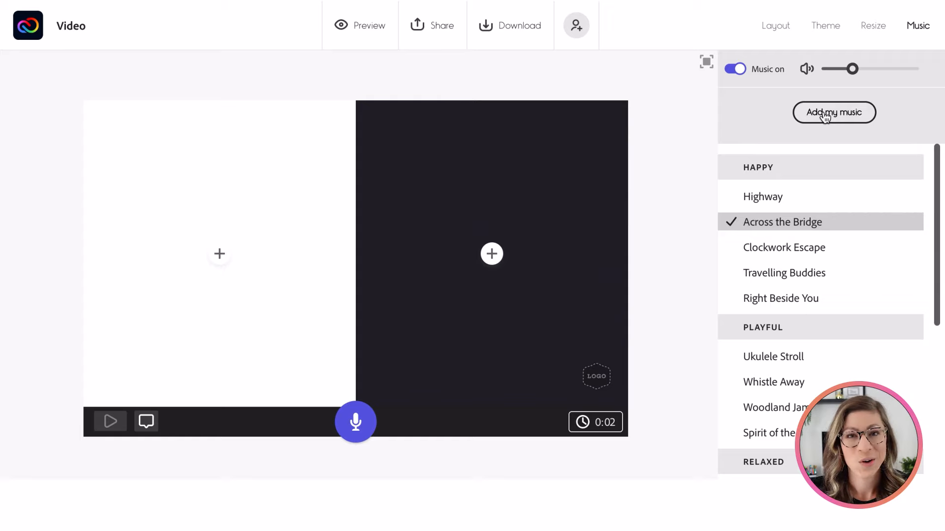
{"action": "scroll", "scroll_direction": "down", "scroll_amount": 3}
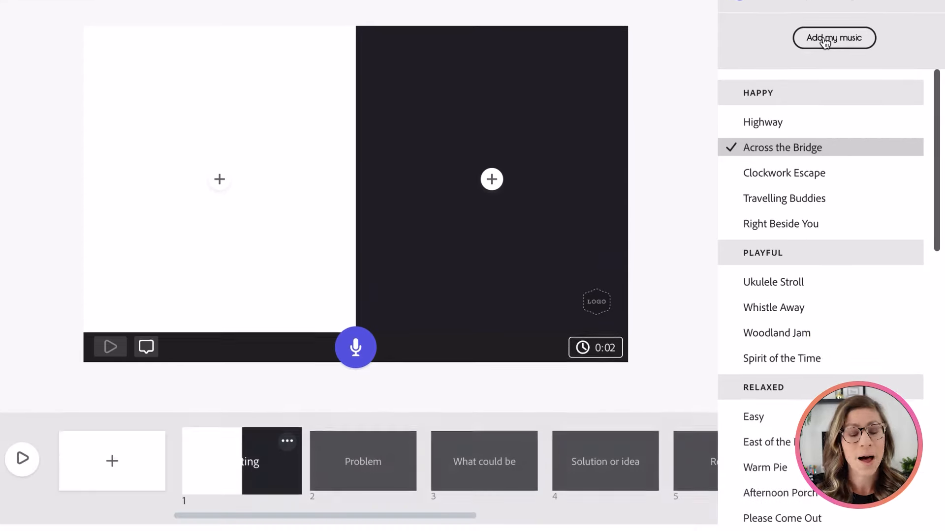
{"action": "mouse_move", "coordinate": [177, 483]}
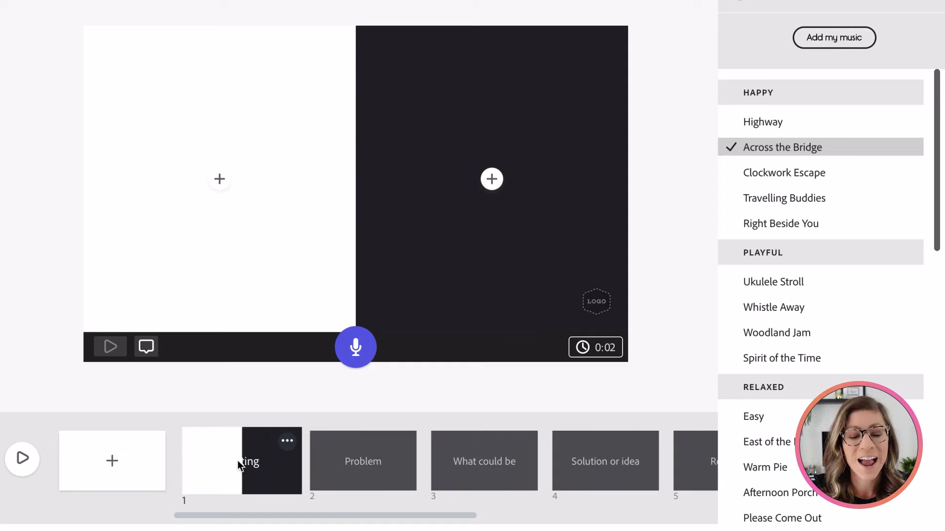
{"action": "mouse_move", "coordinate": [288, 441]}
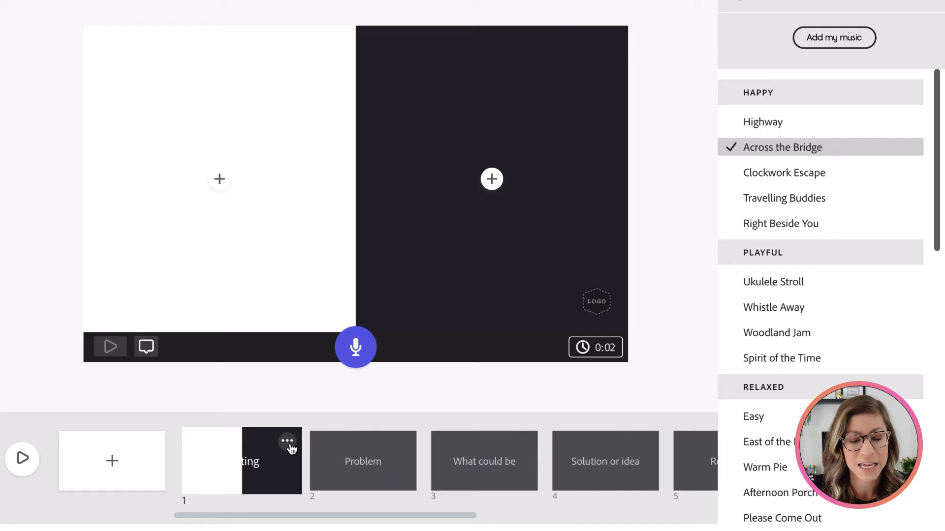
{"action": "left_click", "coordinate": [287, 442]}
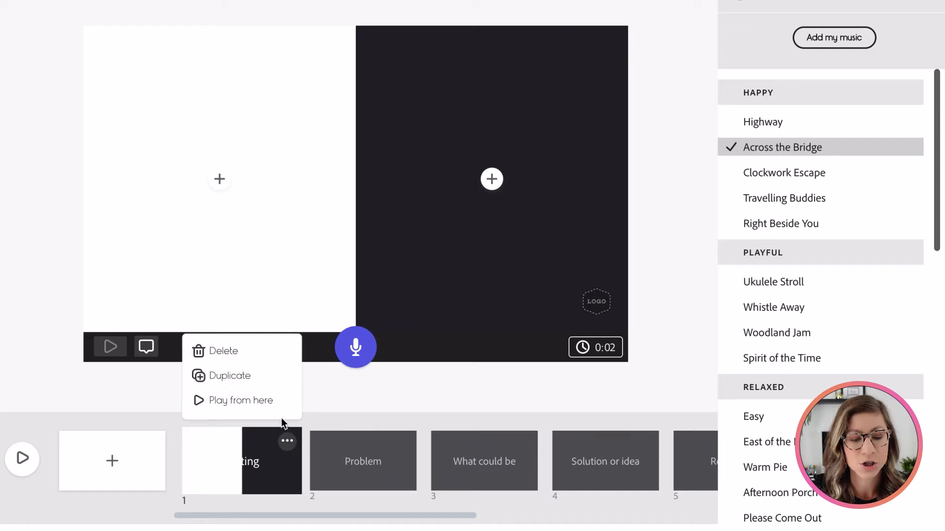
{"action": "mouse_move", "coordinate": [229, 375]}
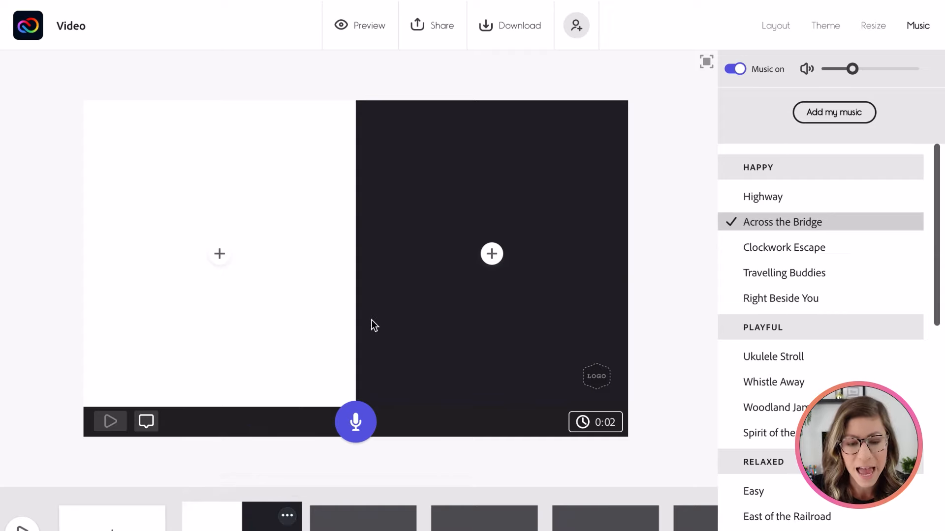
{"action": "mouse_move", "coordinate": [220, 254]}
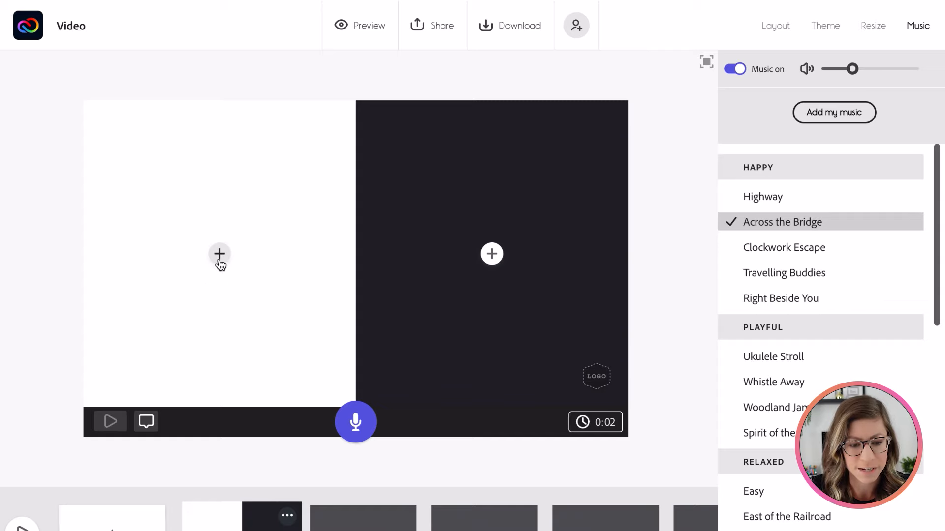
Add left-half text reading 'If you live in Texas, you might love the sun and…'
{"action": "left_click", "coordinate": [220, 254]}
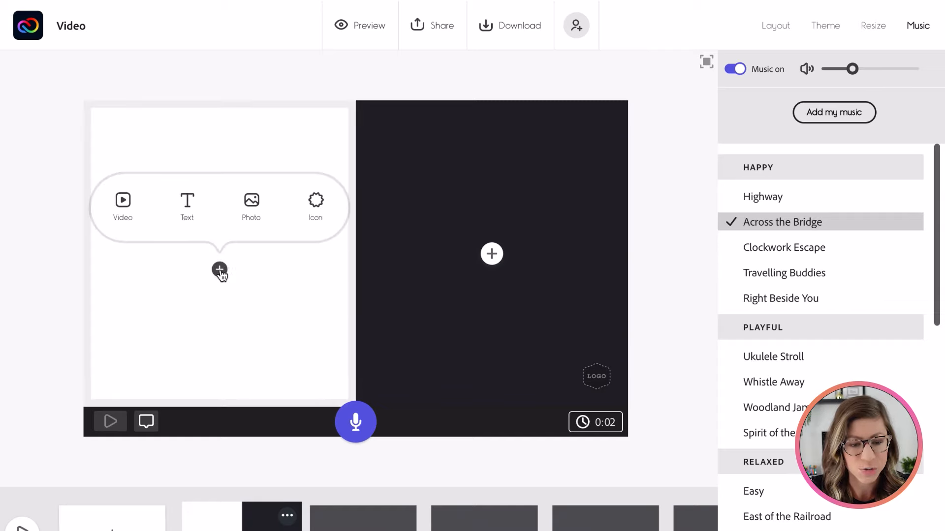
{"action": "left_click", "coordinate": [220, 269]}
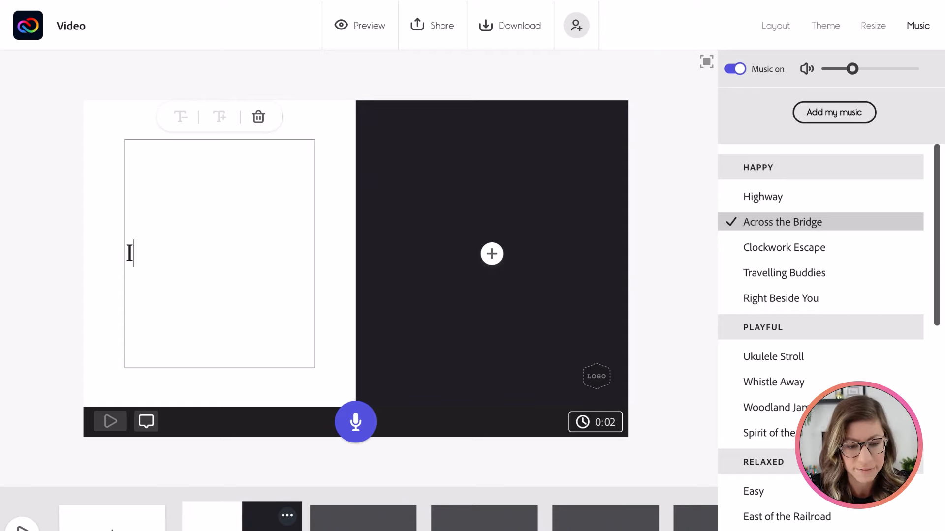
{"action": "type", "text": "If you live in Texas"}
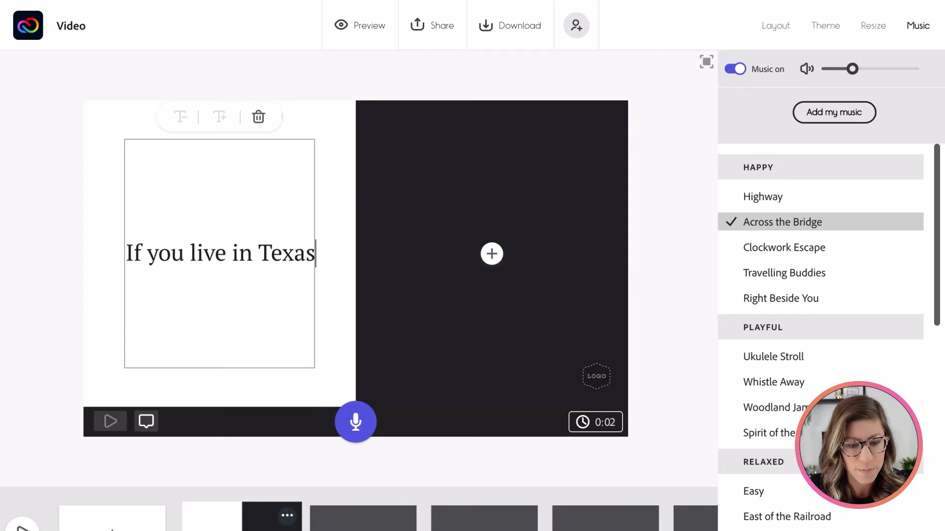
{"action": "type", "text": ", you might"}
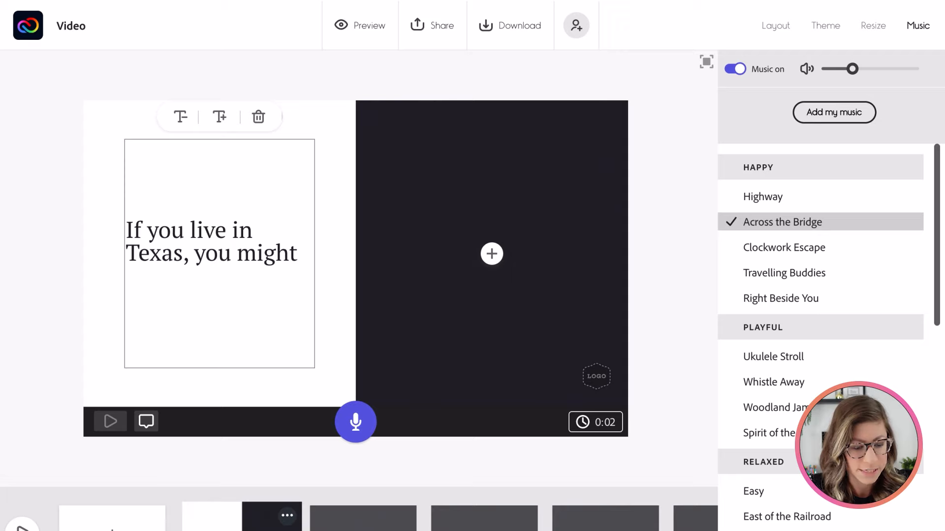
{"action": "type", "text": "love the sun and hot summers..."}
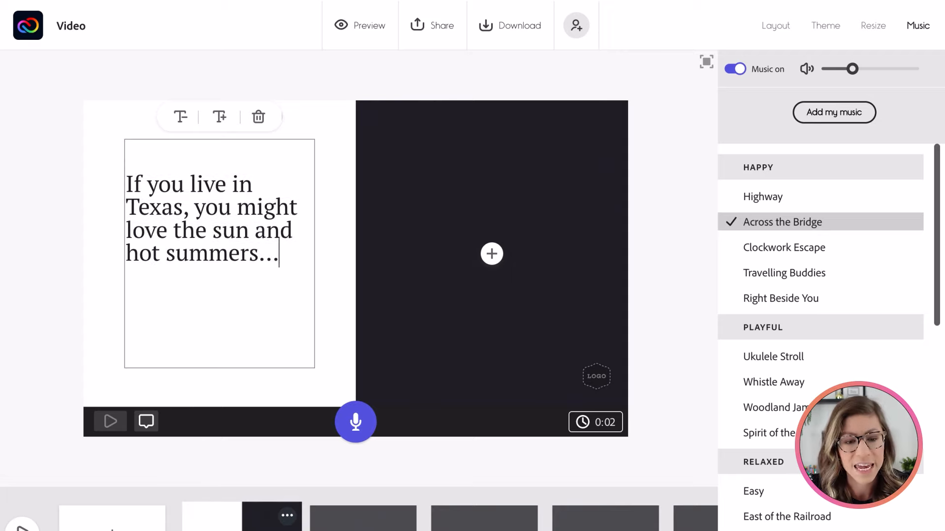
{"action": "left_click", "coordinate": [218, 117]}
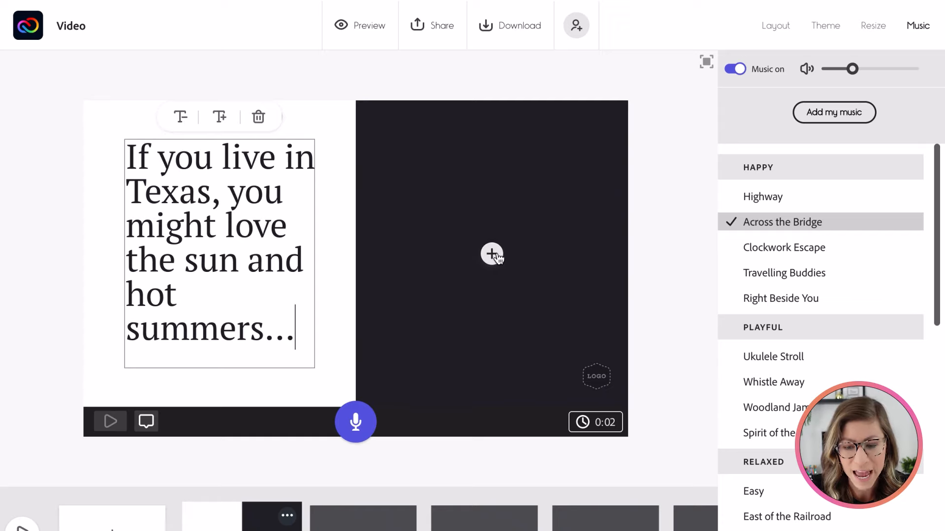
Search Adobe Stock for 'tex' and place the Texas Capitol flag photo on the right
{"action": "left_click", "coordinate": [492, 254]}
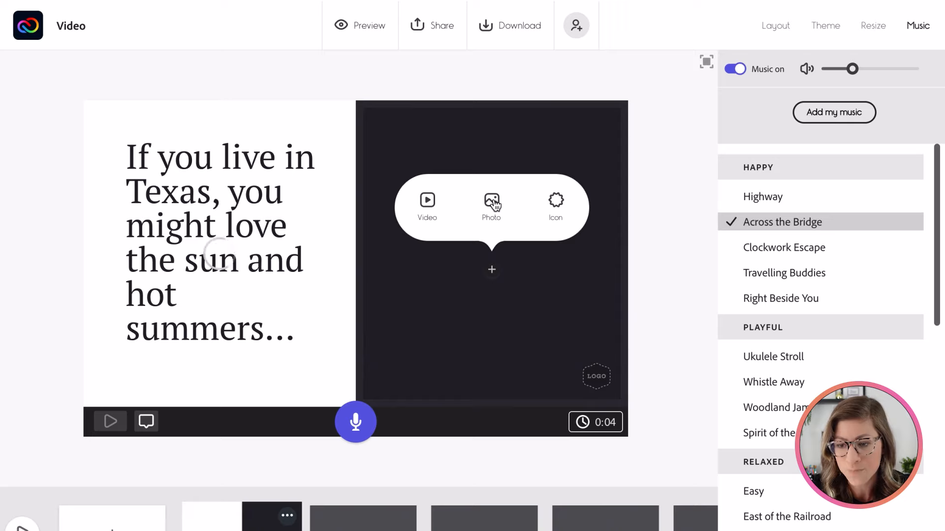
{"action": "left_click", "coordinate": [491, 205]}
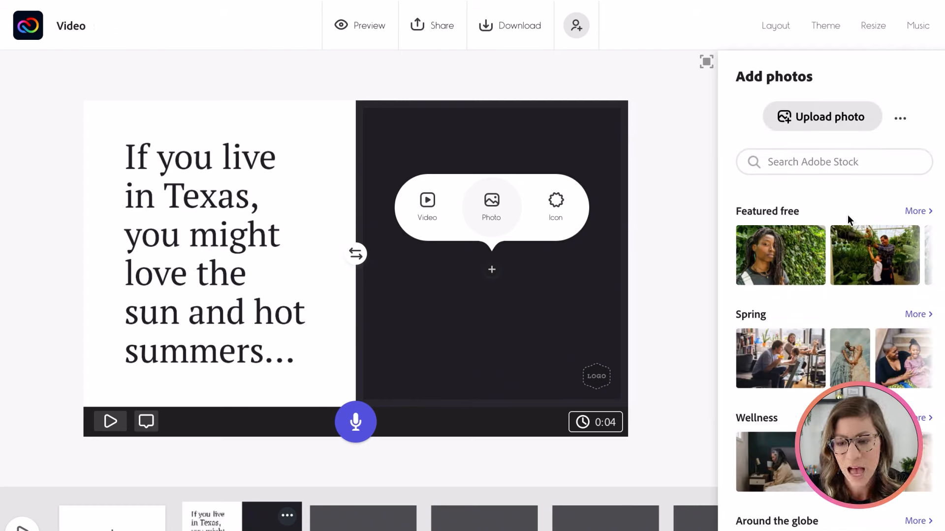
{"action": "type", "text": "texas flag"}
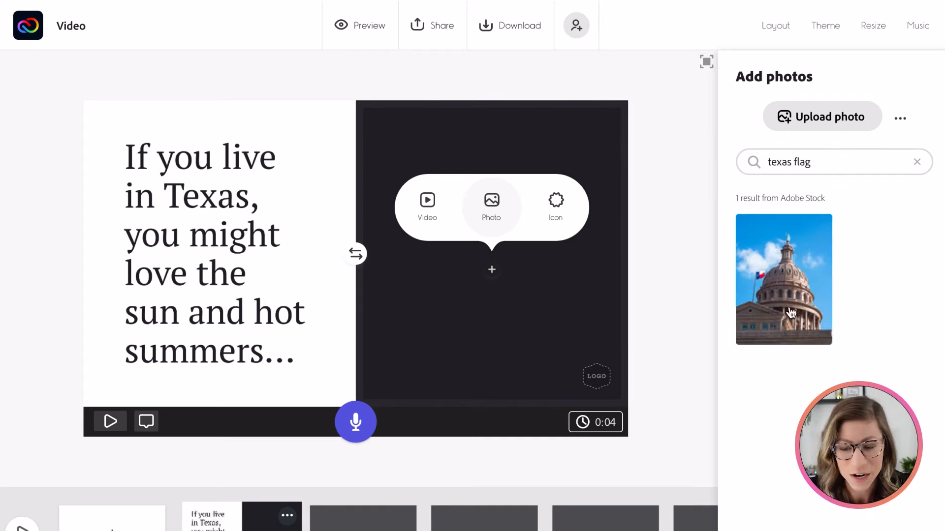
{"action": "left_click", "coordinate": [783, 279]}
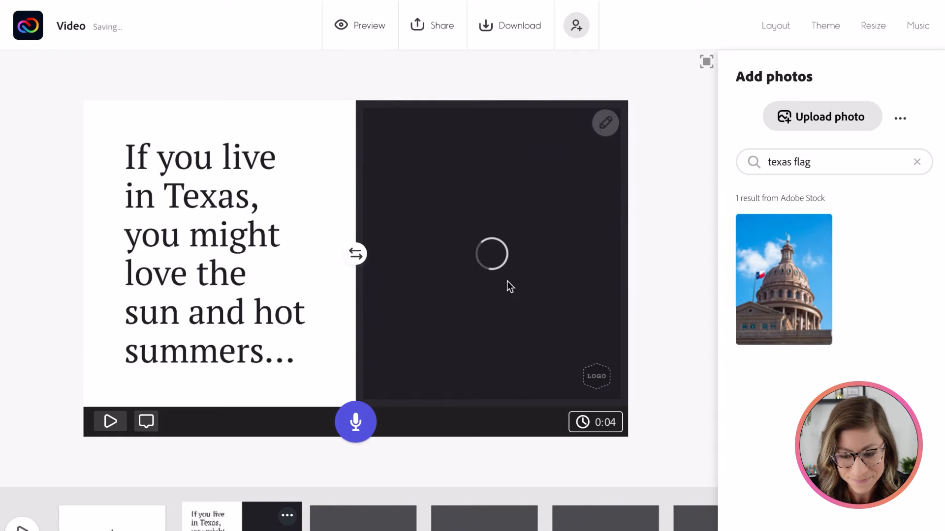
{"action": "left_click", "coordinate": [783, 279]}
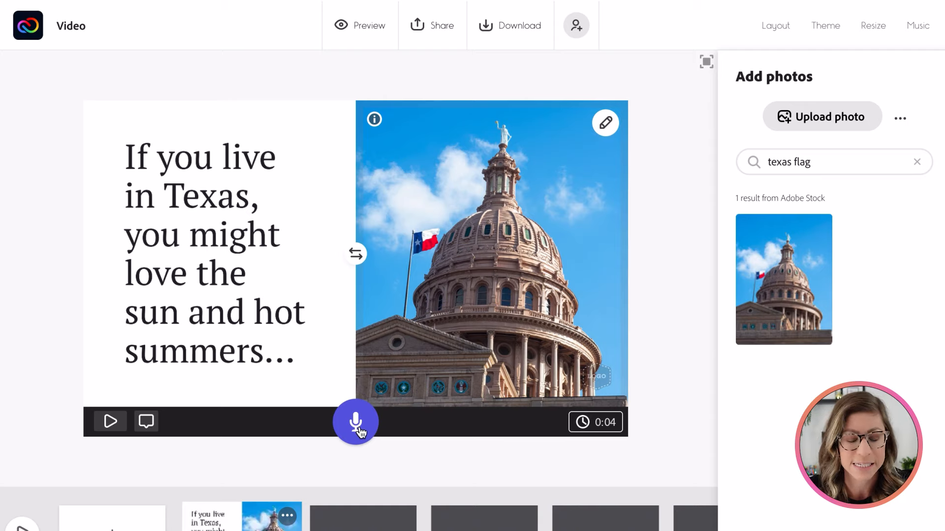
Record spoken narration over the Texas slide, extending it to six seconds
{"action": "left_click", "coordinate": [776, 25]}
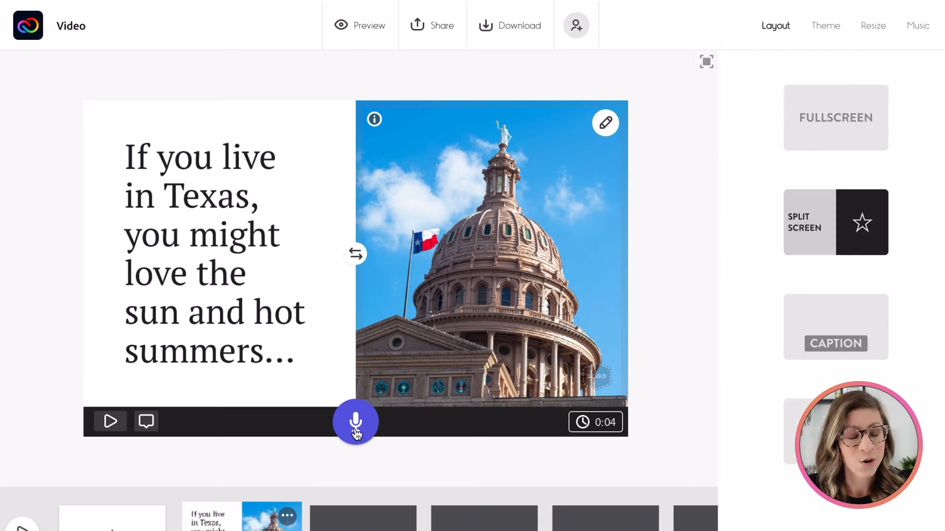
{"action": "left_click", "coordinate": [356, 421]}
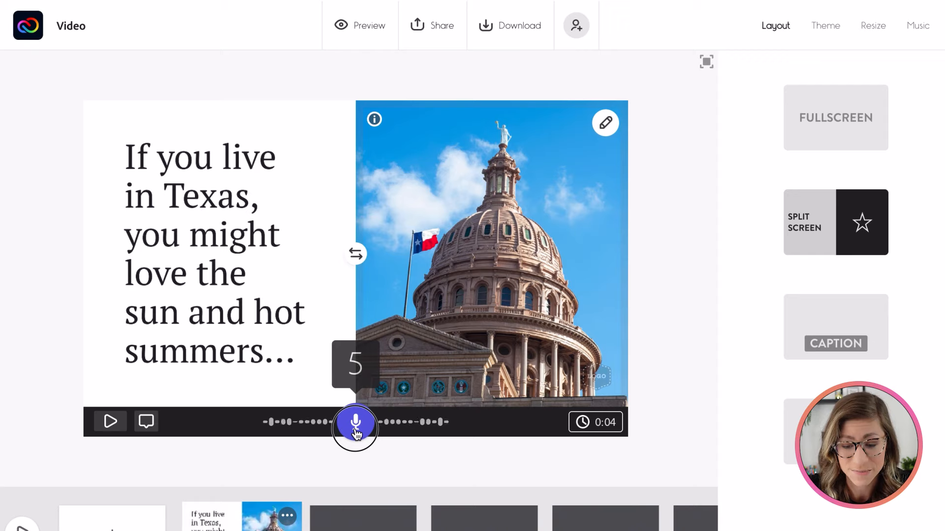
{"action": "left_click", "coordinate": [356, 422]}
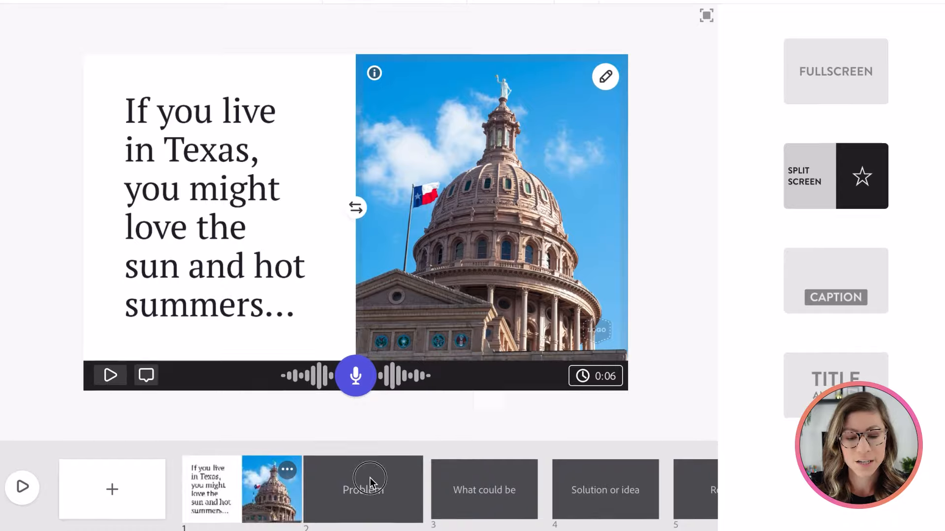
Split the Problem slide and fill its left half with an 'electric' panel stock photo
{"action": "left_click", "coordinate": [363, 489]}
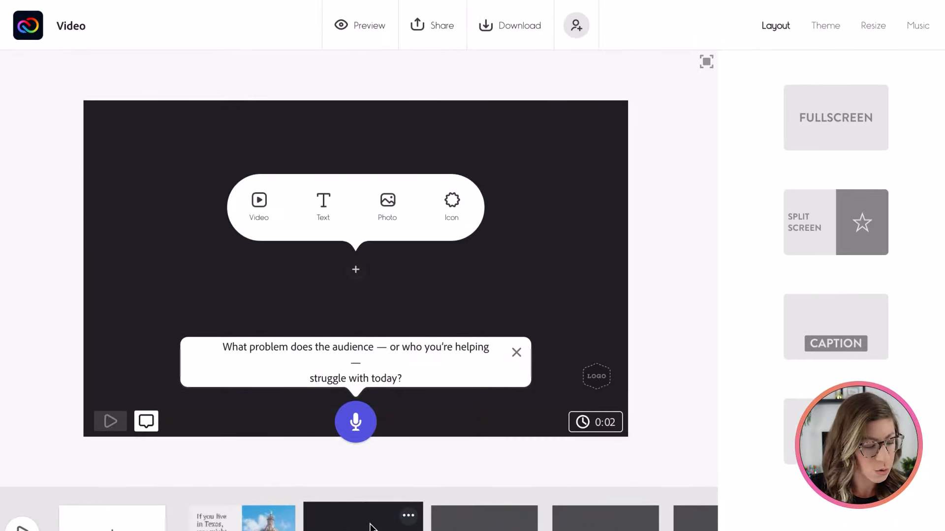
{"action": "mouse_move", "coordinate": [839, 293]}
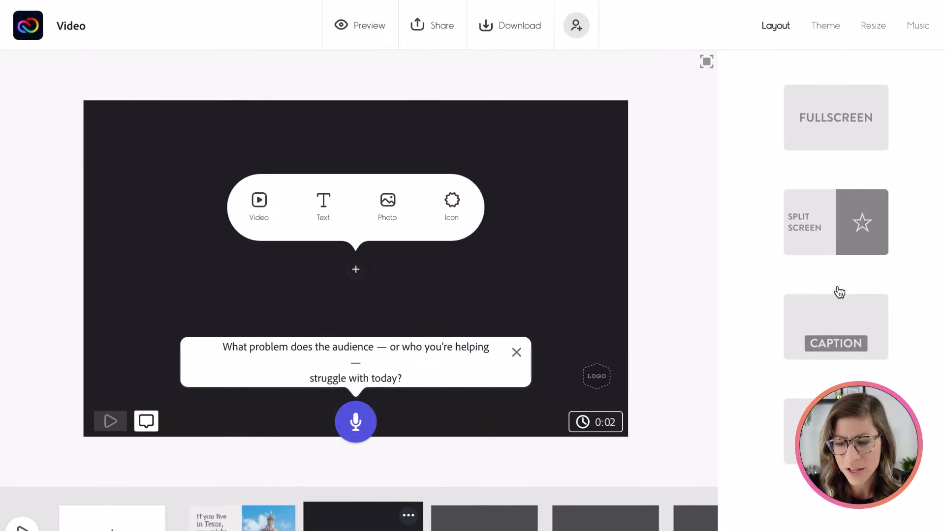
{"action": "left_click", "coordinate": [835, 222]}
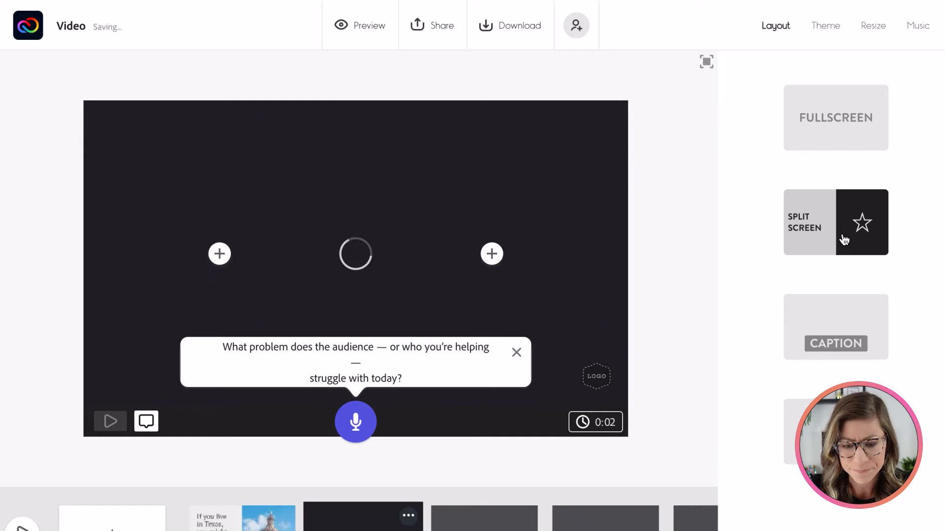
{"action": "left_click", "coordinate": [219, 254]}
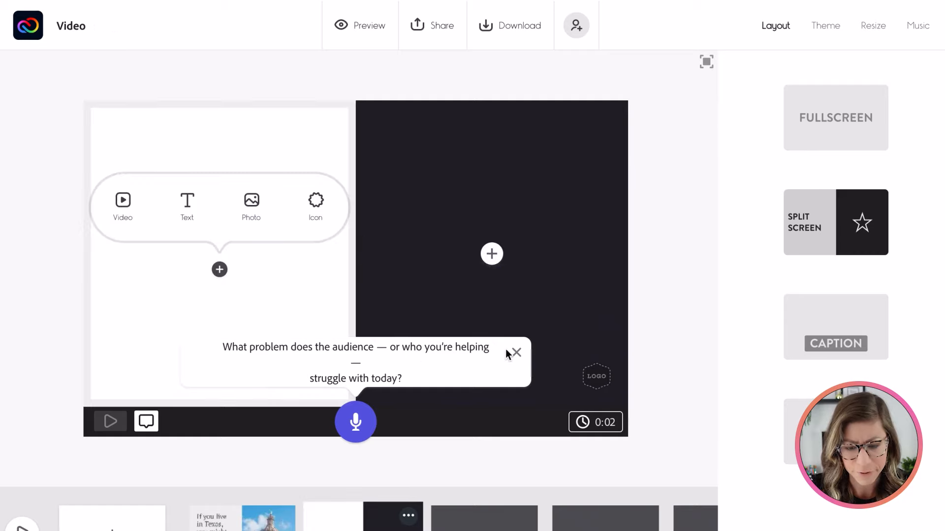
{"action": "left_click", "coordinate": [516, 352]}
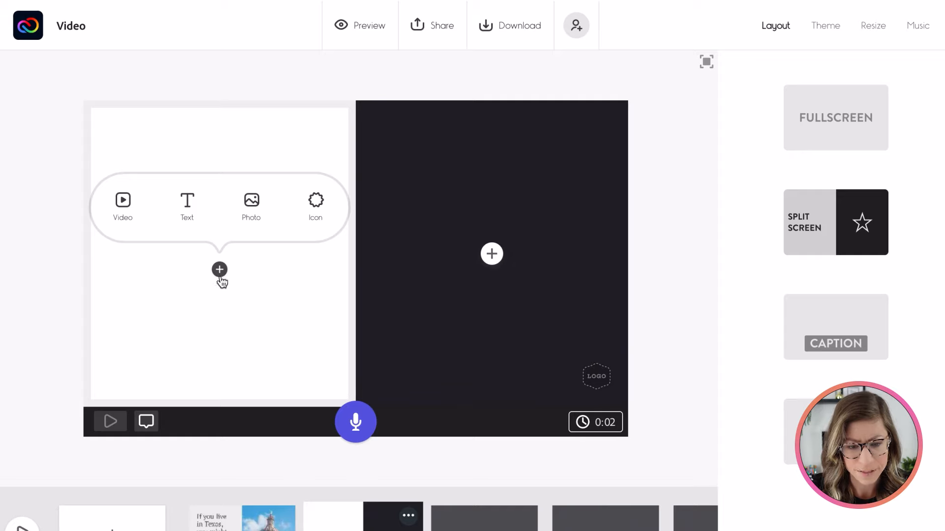
{"action": "left_click", "coordinate": [250, 204]}
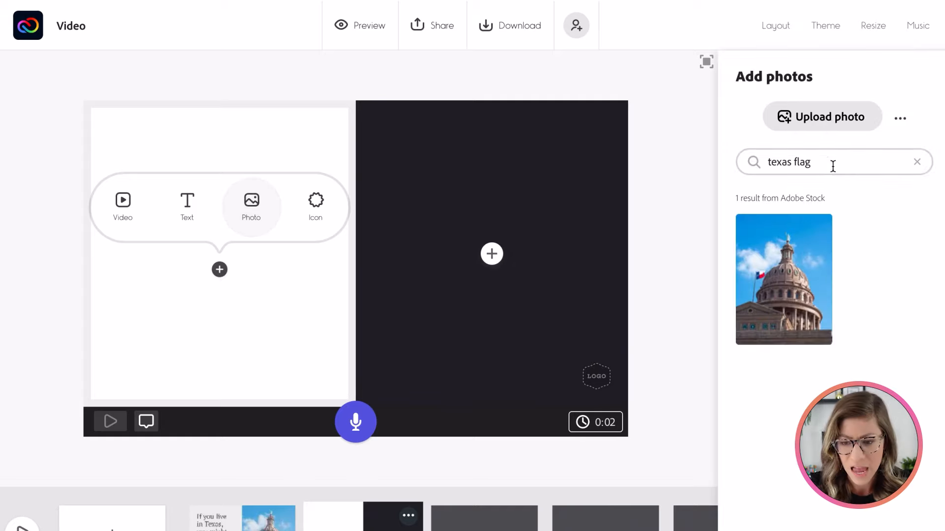
{"action": "type", "text": "electric"}
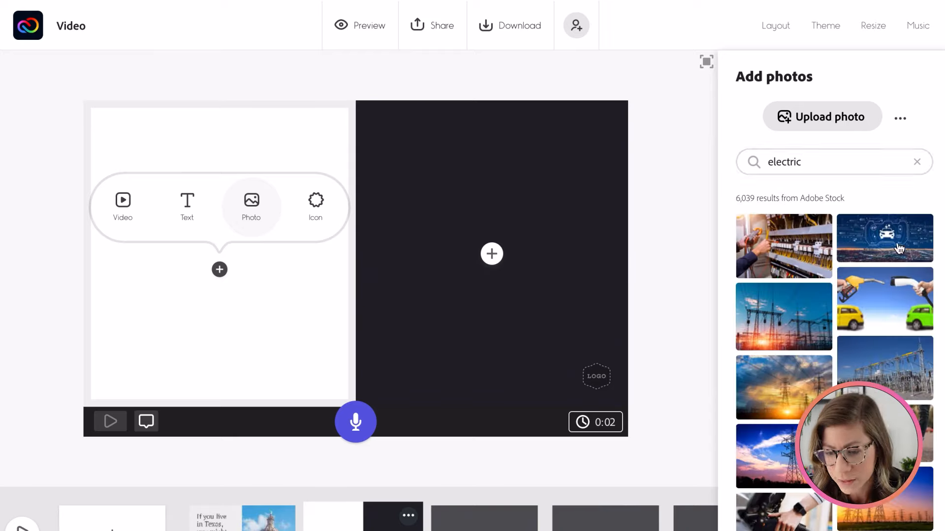
{"action": "left_click", "coordinate": [783, 245]}
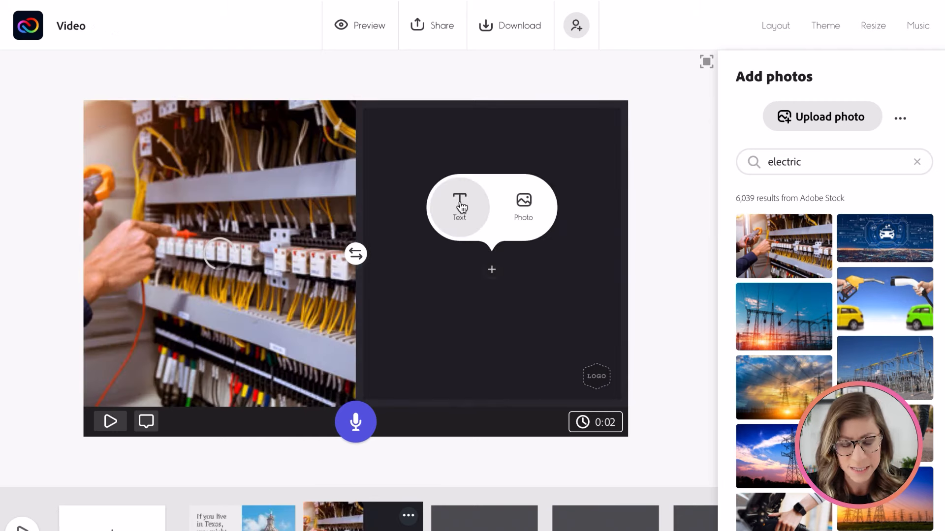
Caption the right half '...but you probably DON'T love your expensive electric bill!' enlarged, photo kept left
{"action": "left_click", "coordinate": [775, 26]}
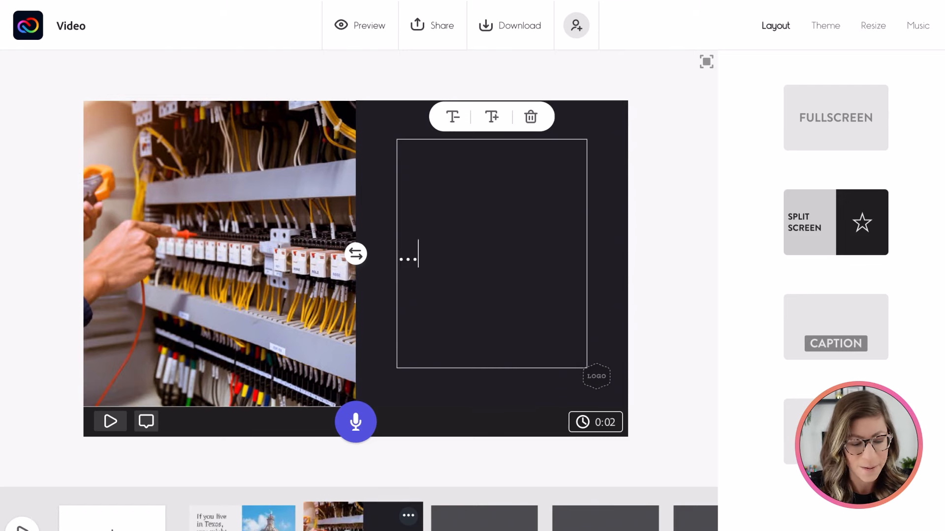
{"action": "type", "text": "...but you probably"}
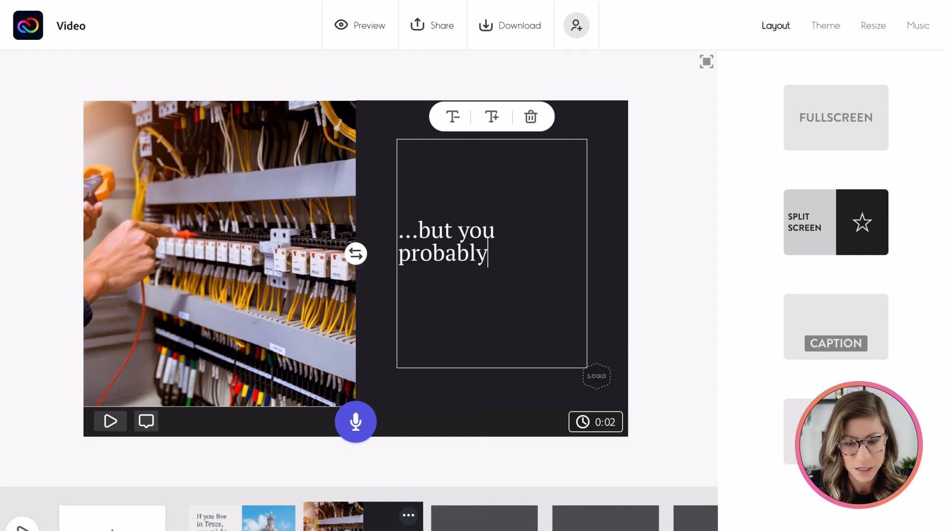
{"action": "type", "text": "DON'T love your expensive ele"}
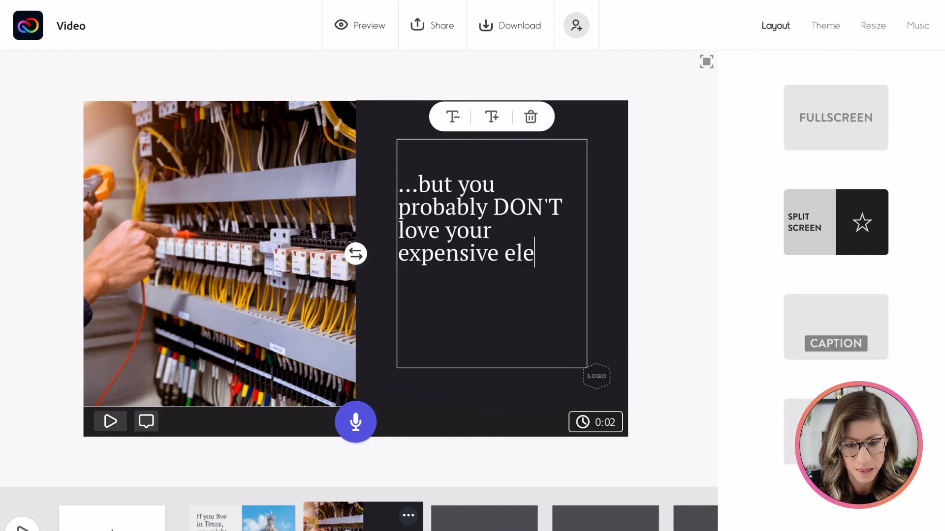
{"action": "type", "text": "tric bill!"}
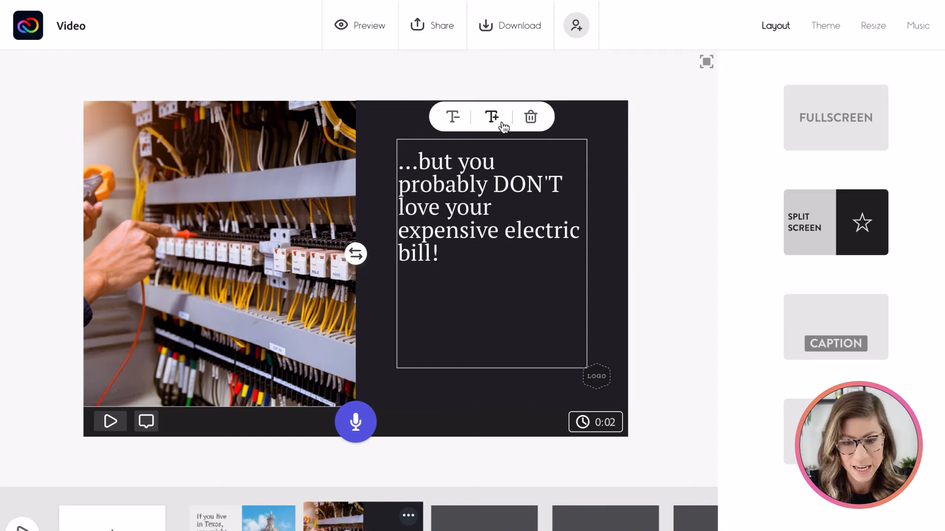
{"action": "left_click", "coordinate": [491, 116]}
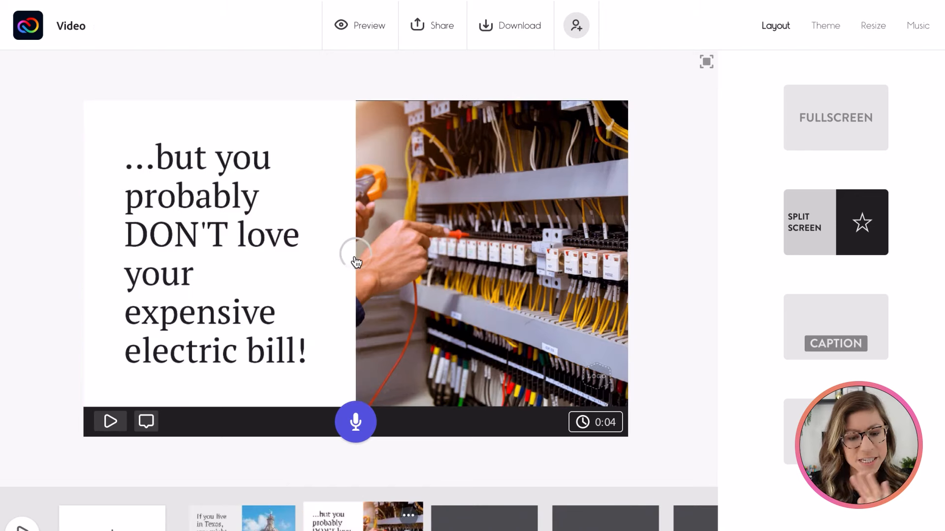
{"action": "left_click", "coordinate": [354, 253]}
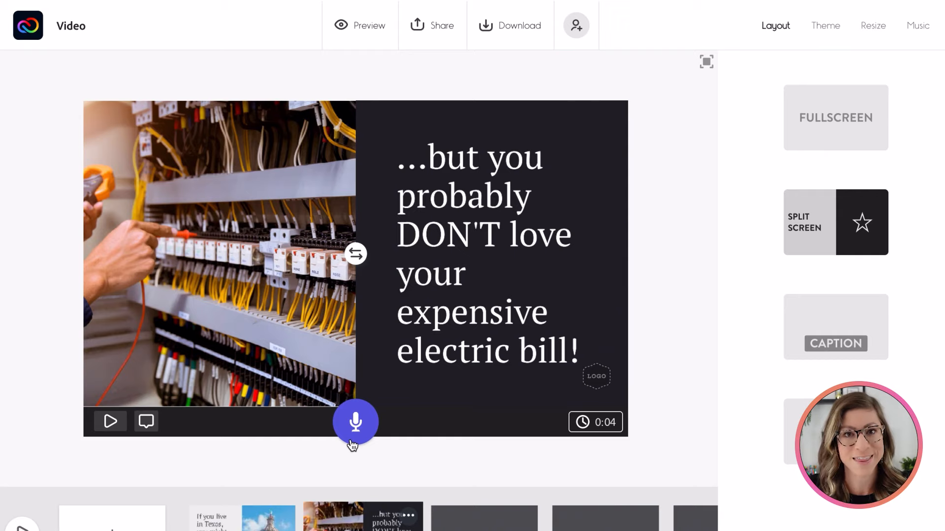
{"action": "scroll", "scroll_direction": "down", "scroll_amount": 3}
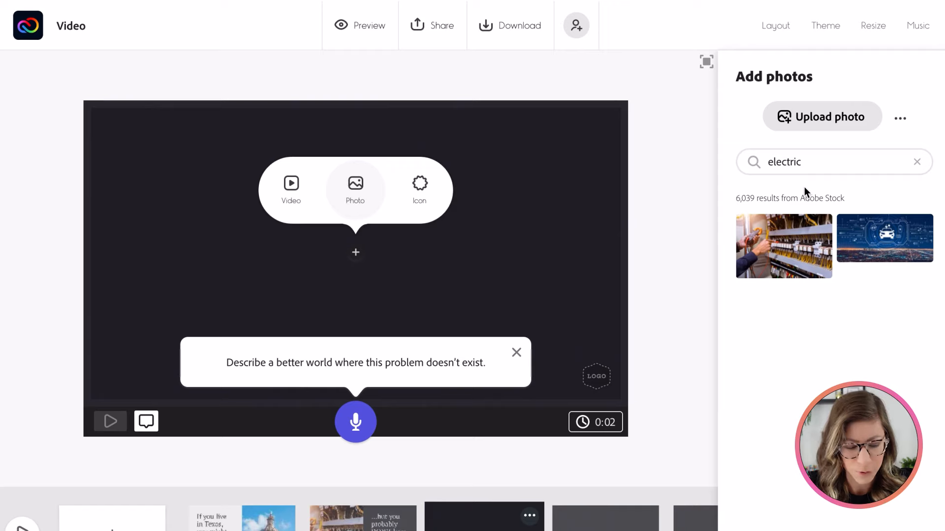
Fill the slide with a 'money' bags photo captioned 'What if you could actually get PAID…?'
{"action": "type", "text": "money"}
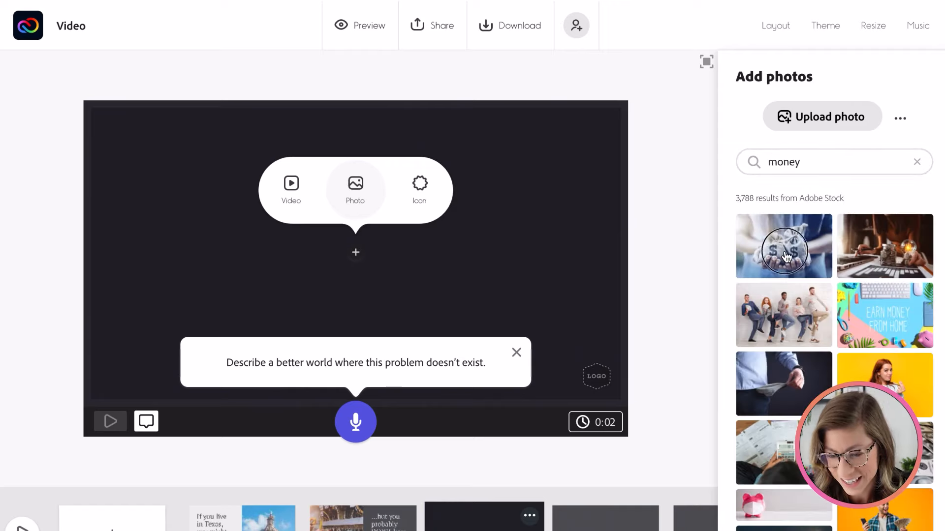
{"action": "left_click", "coordinate": [783, 246]}
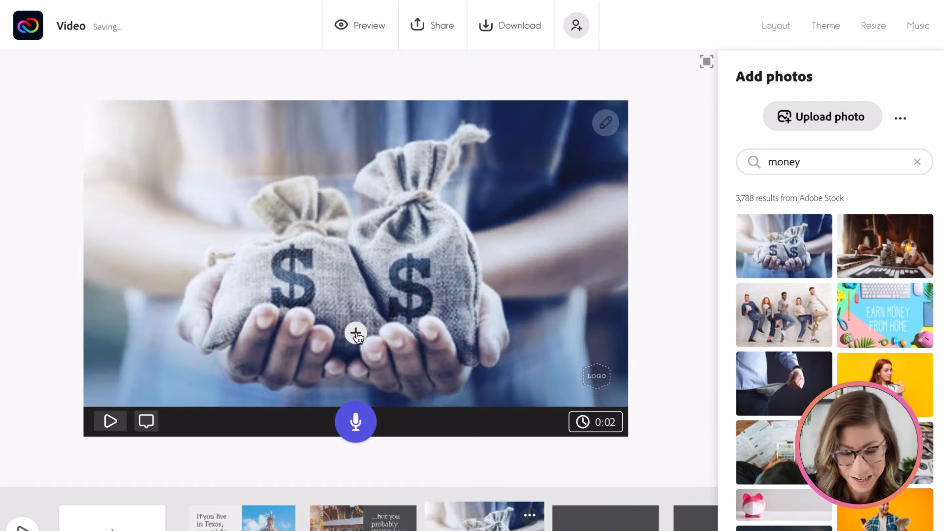
{"action": "left_click", "coordinate": [776, 26]}
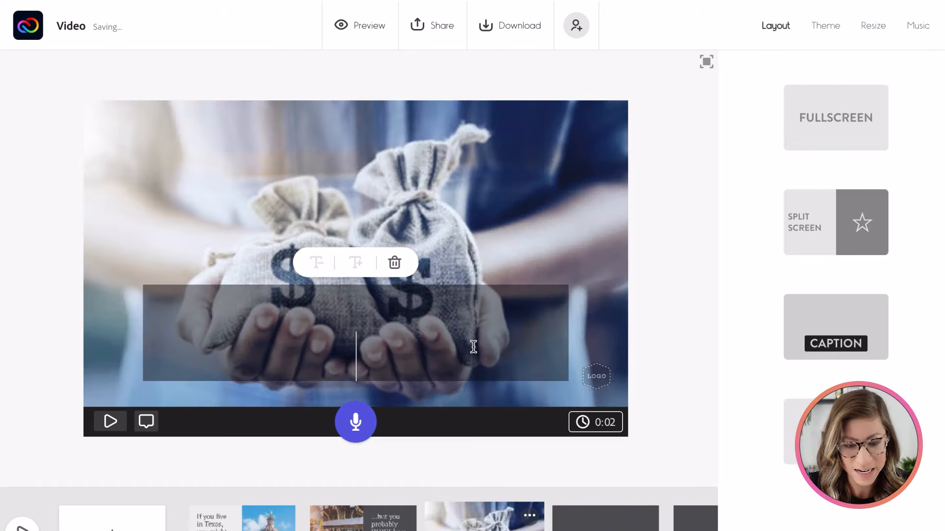
{"action": "type", "text": "What if you could actually"}
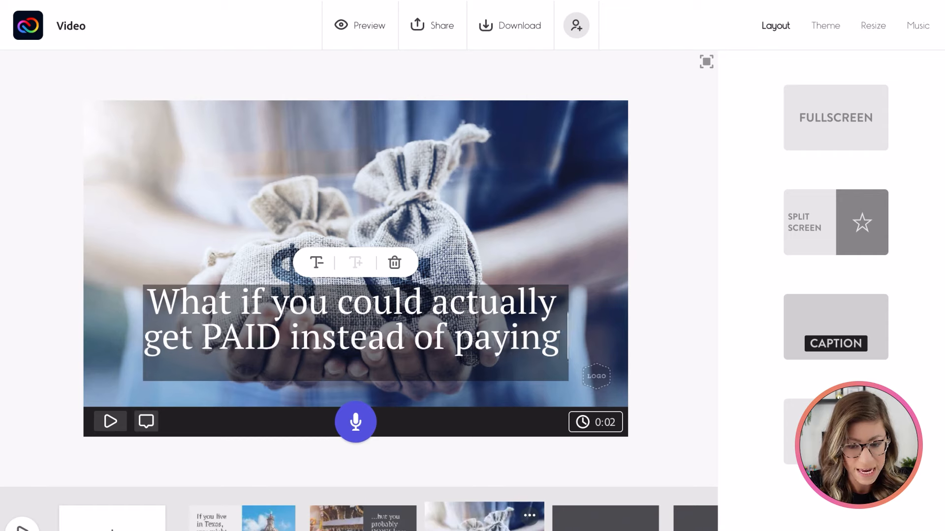
{"action": "type", "text": "for your electric?"}
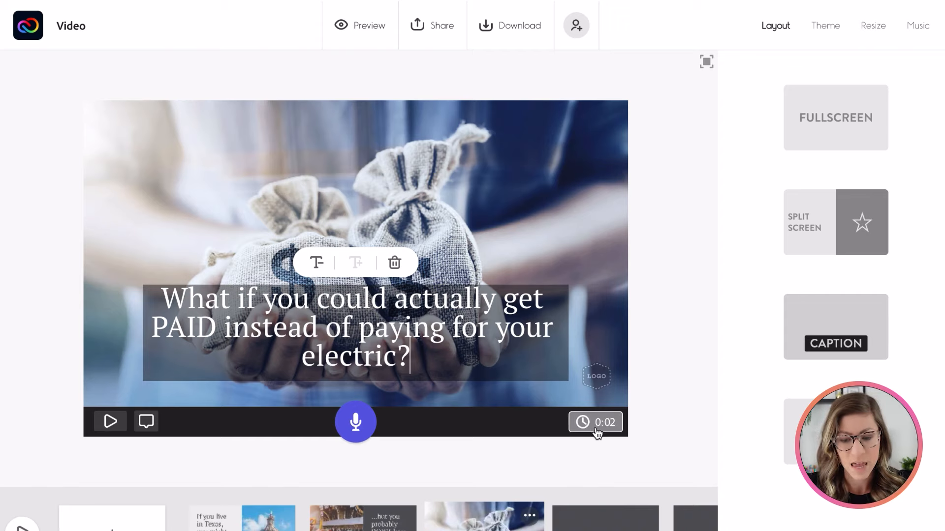
Drag the money-bags slide's duration from 0:02 to 0:04
{"action": "left_click", "coordinate": [596, 422]}
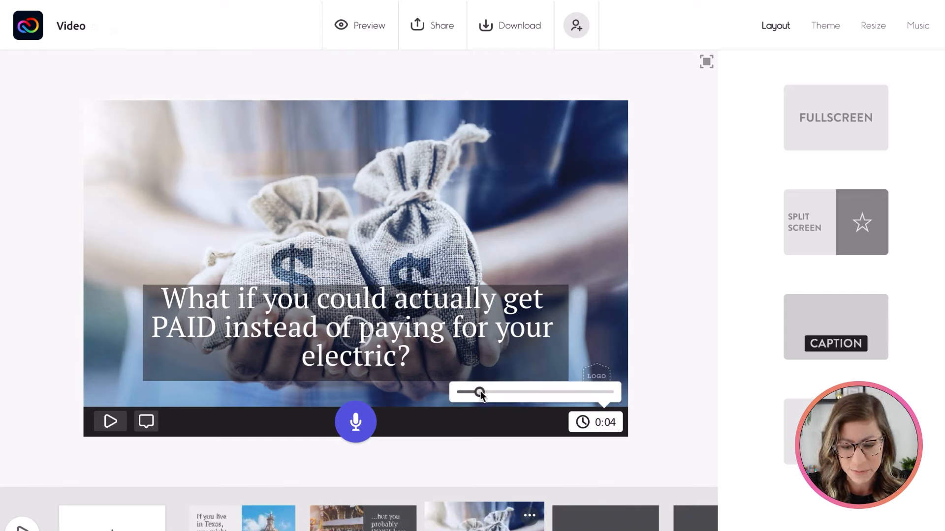
{"action": "left_click_drag", "start_coordinate": [481, 392], "coordinate": [488, 392]}
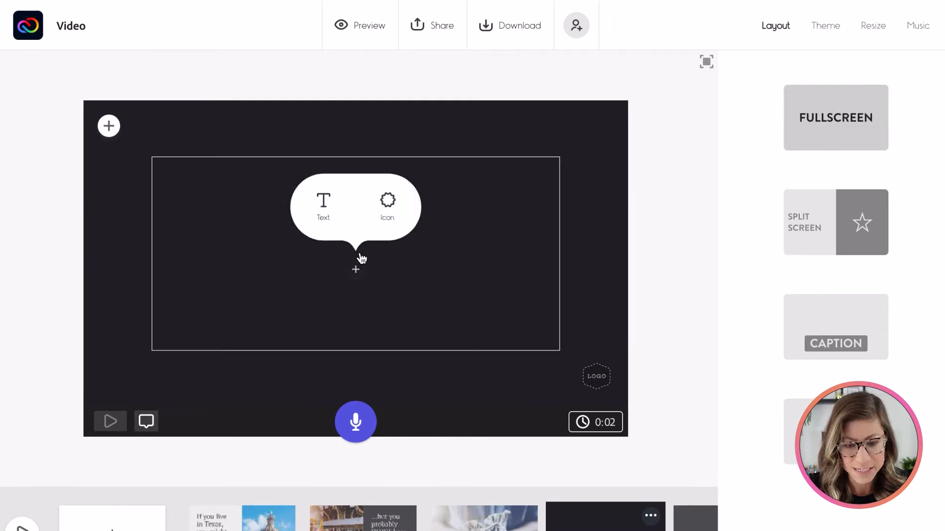
Type 'Solar power is a renewable energy source that harnesses power from the sun!' on the blank slide
{"action": "left_click", "coordinate": [323, 205]}
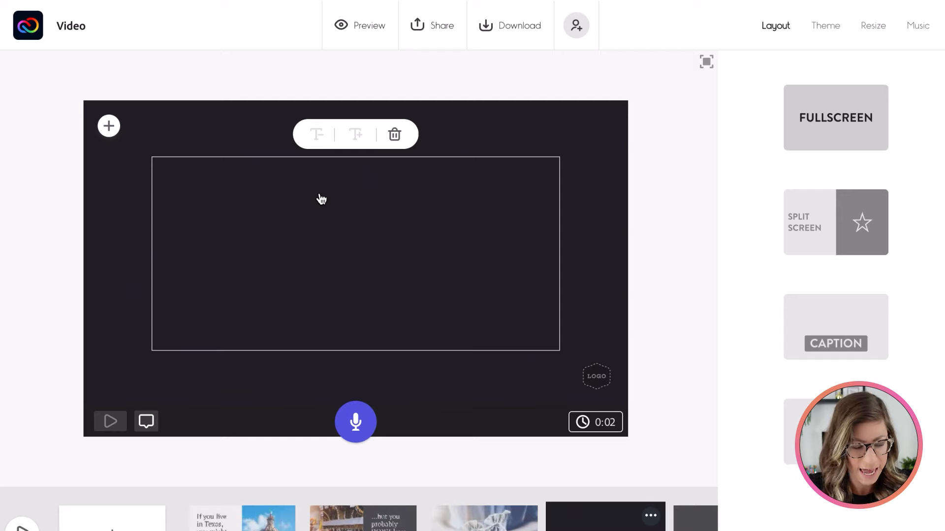
{"action": "type", "text": "Solar power is"}
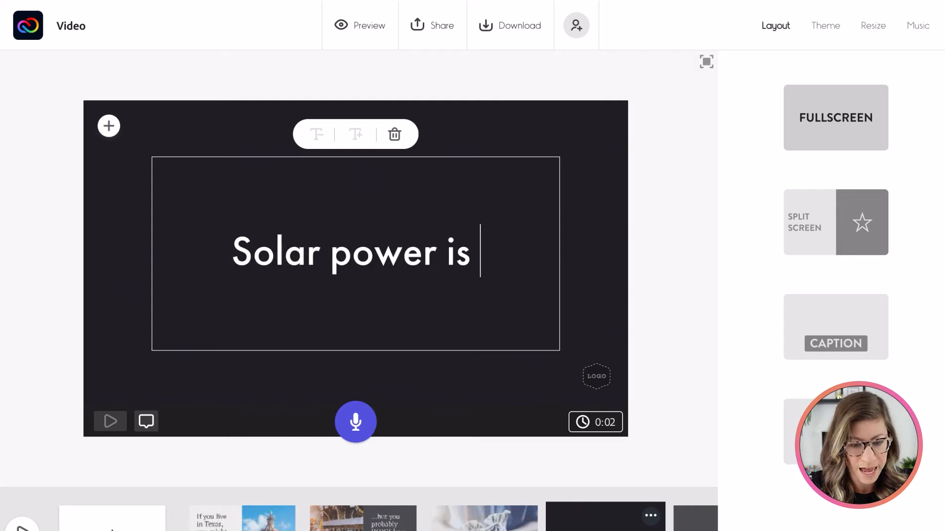
{"action": "type", "text": "a renewable energy source"}
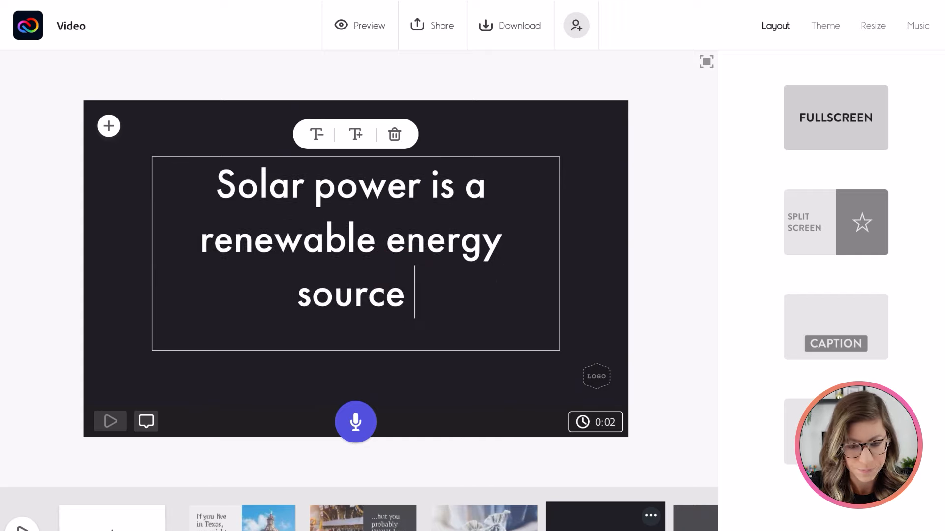
{"action": "type", "text": "that harnesses power from the sun!"}
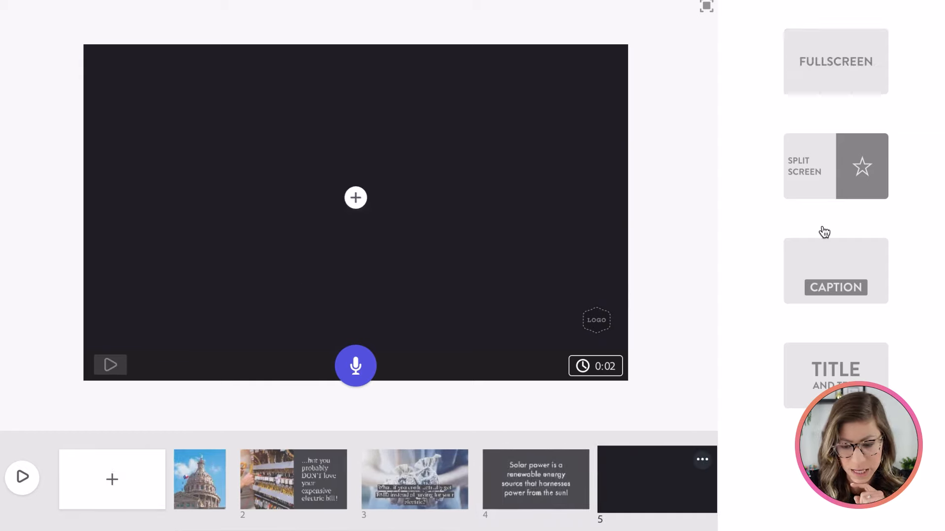
{"action": "left_click", "coordinate": [356, 197]}
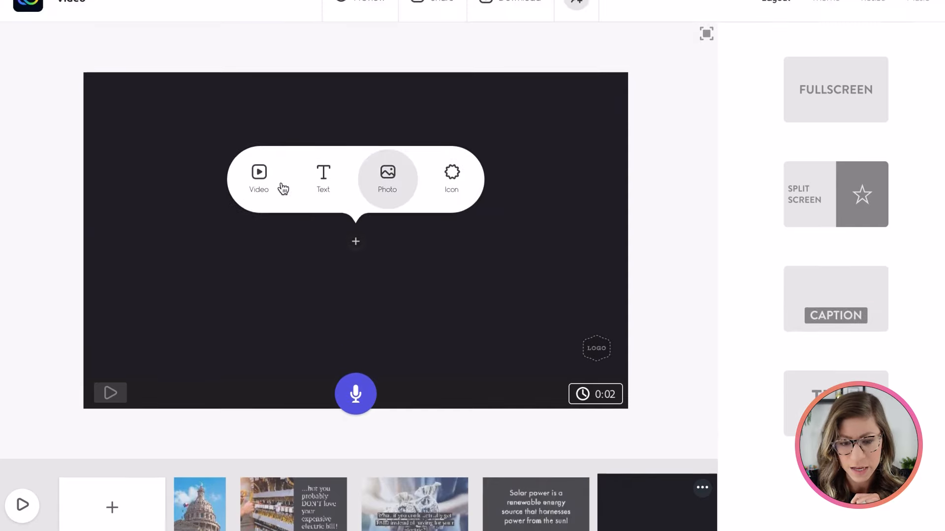
{"action": "left_click", "coordinate": [258, 177]}
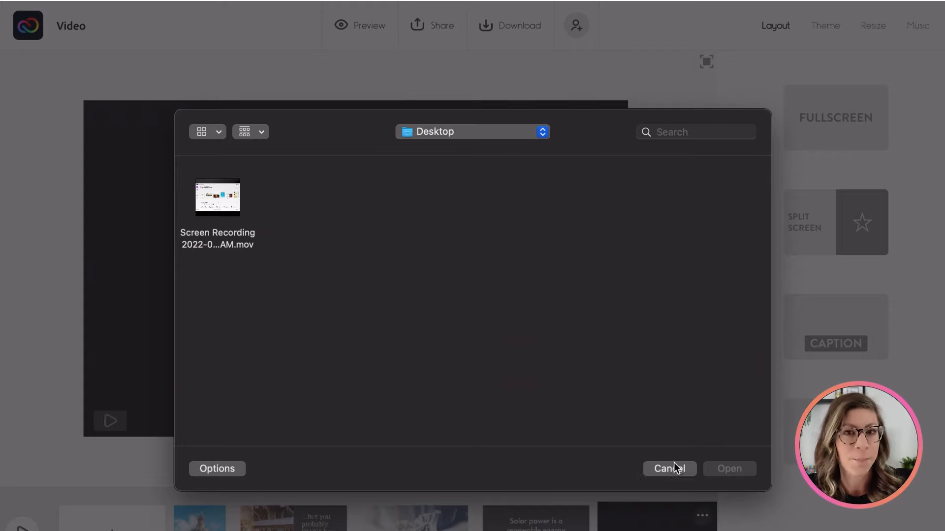
{"action": "left_click", "coordinate": [669, 469]}
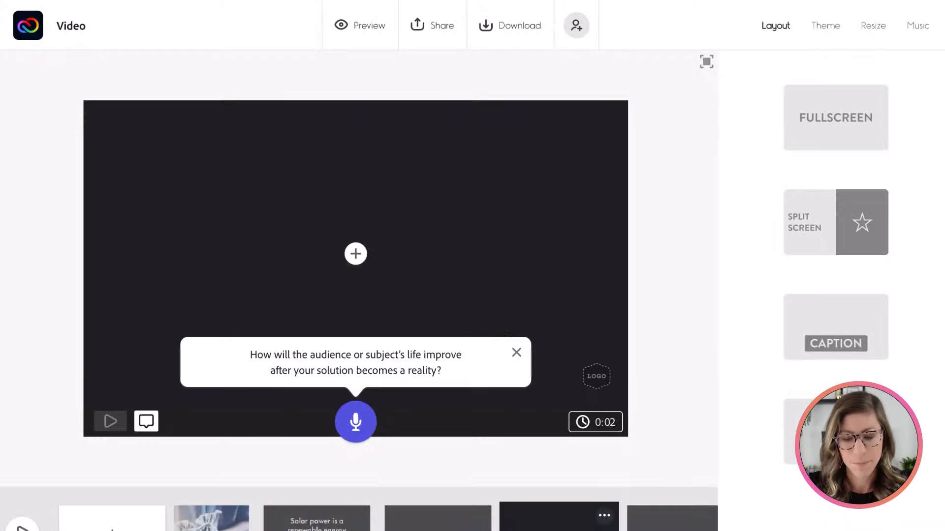
Split the slide and write 'If your solar panels collect more energy… sell it back to electric companies!' on the left
{"action": "left_click", "coordinate": [835, 221]}
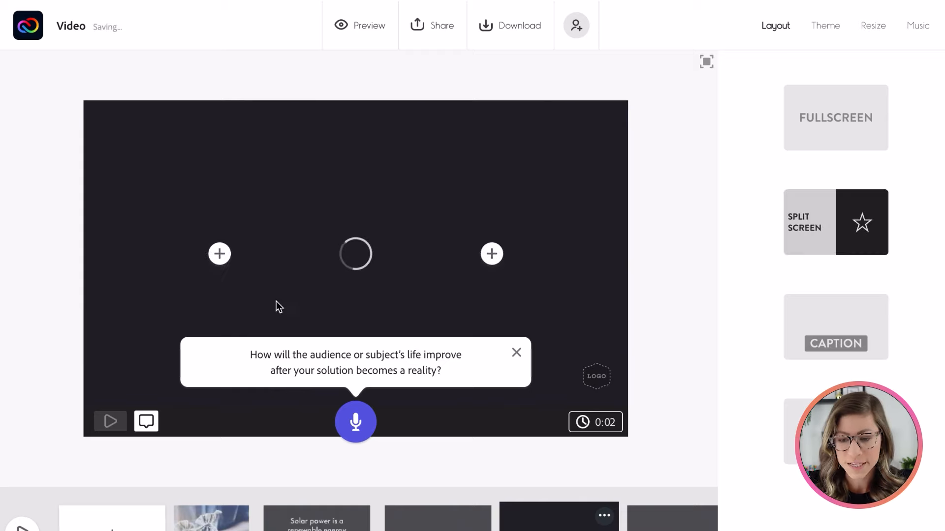
{"action": "left_click", "coordinate": [219, 254]}
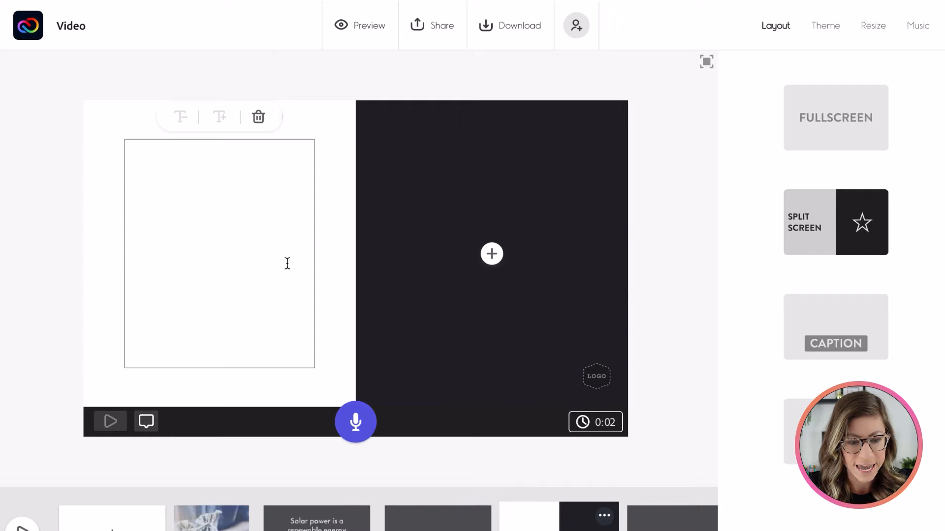
{"action": "type", "text": "If your"}
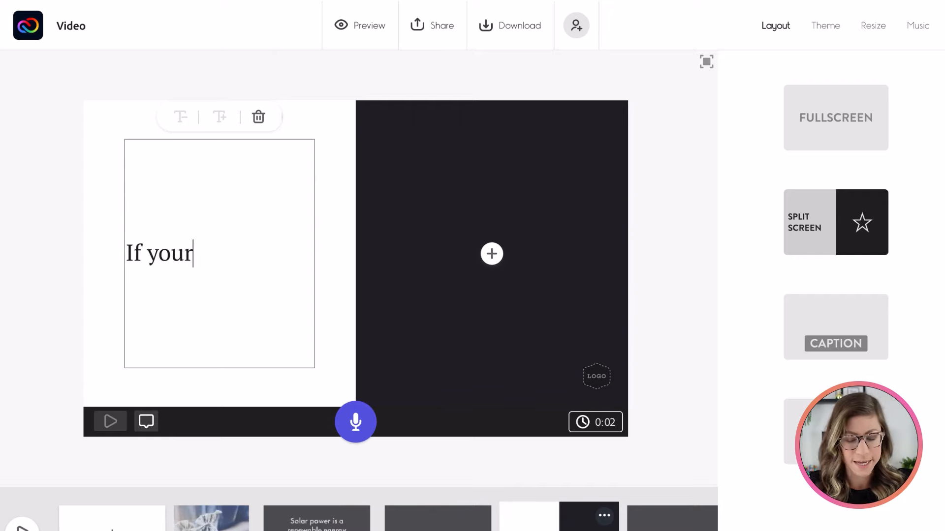
{"action": "type", "text": "solar ["}
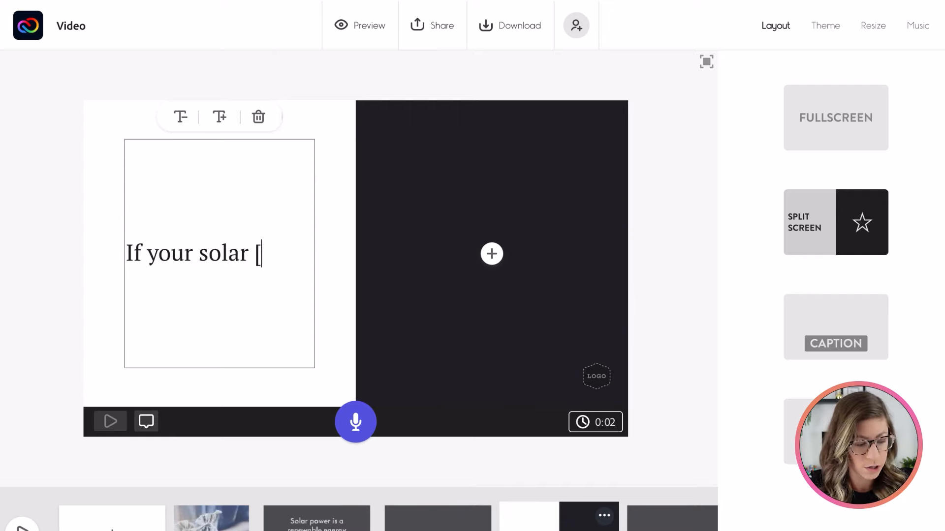
{"action": "type", "text": "panels coll"}
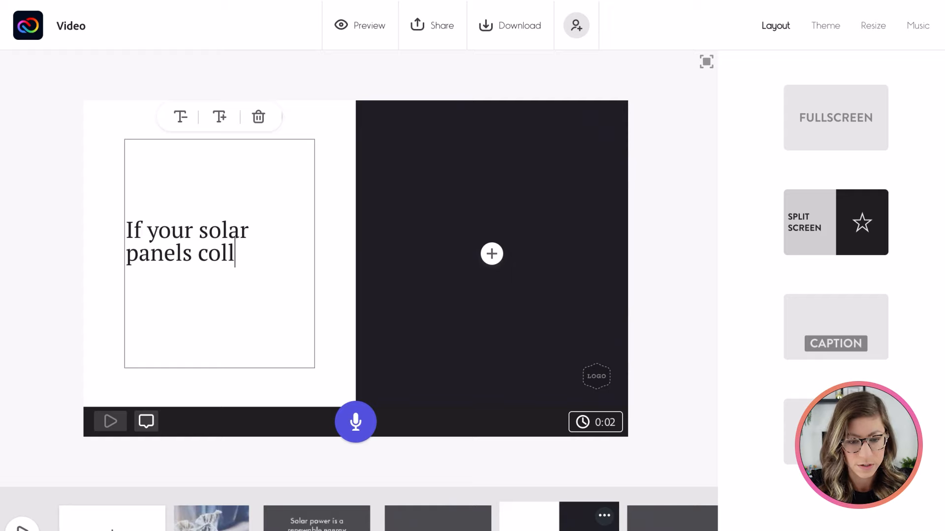
{"action": "type", "text": "ect more energy than"}
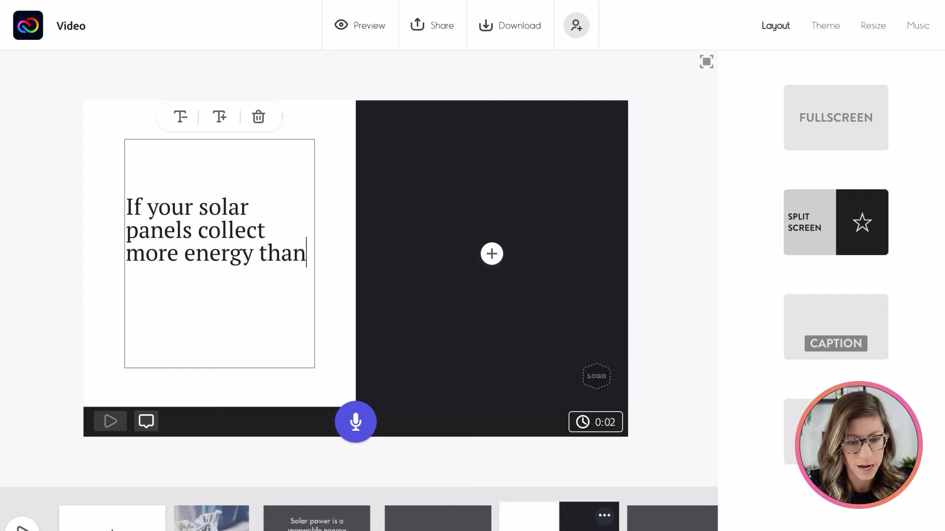
{"action": "type", "text": "what your house"}
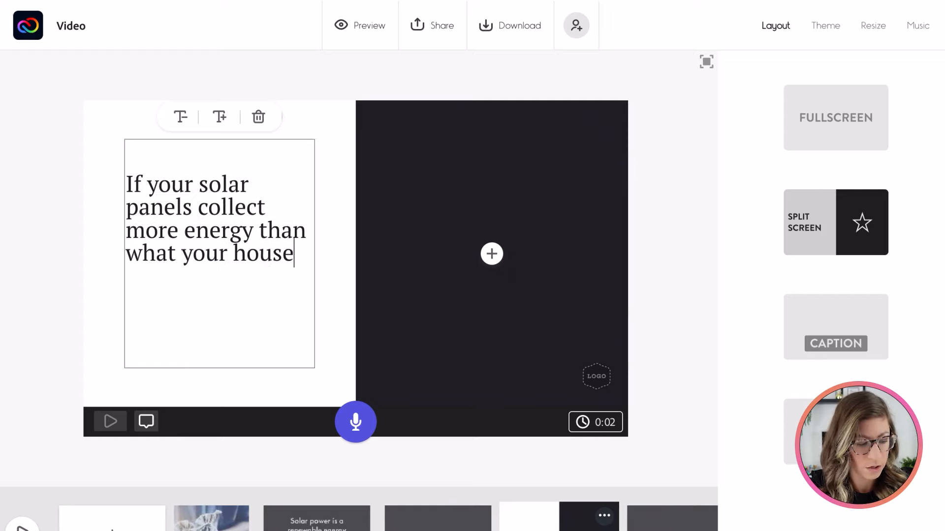
{"action": "type", "text": "uses, you can"}
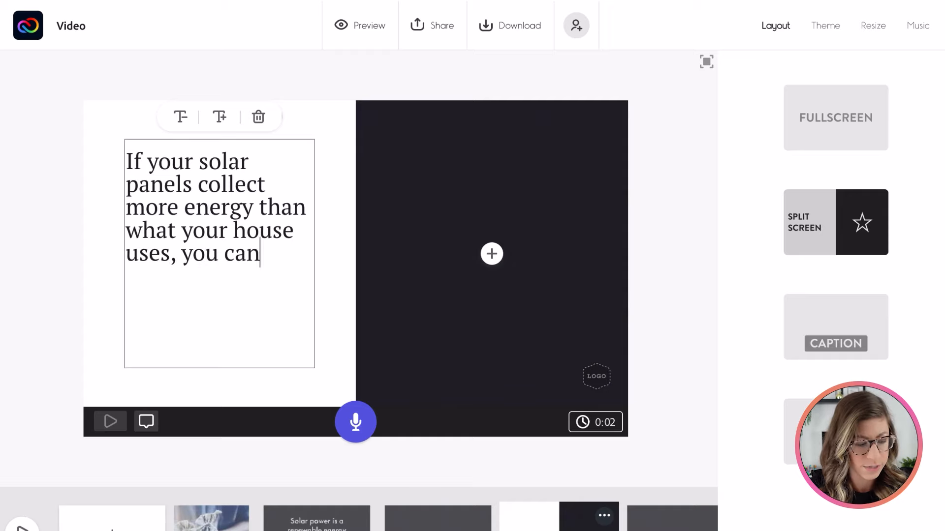
{"action": "type", "text": "even sell it back to"}
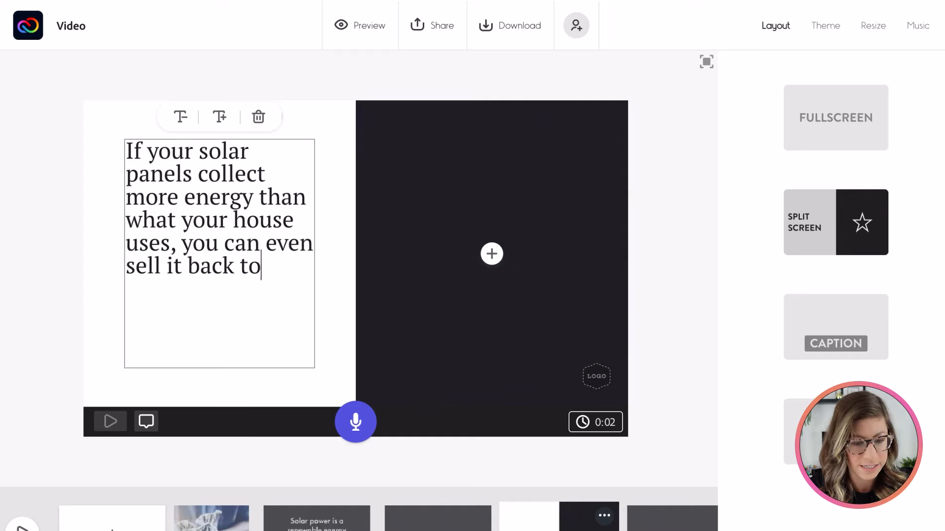
{"action": "type", "text": "electric comp"}
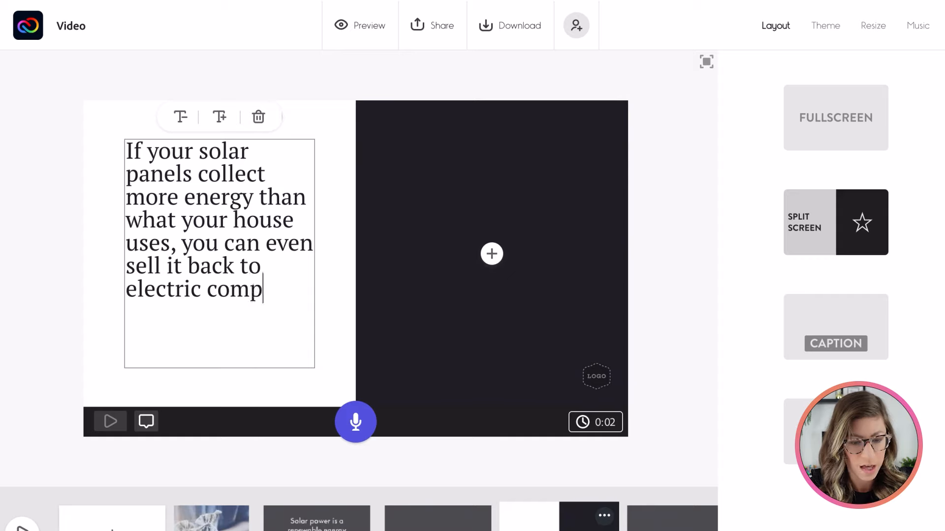
{"action": "type", "text": "anies!"}
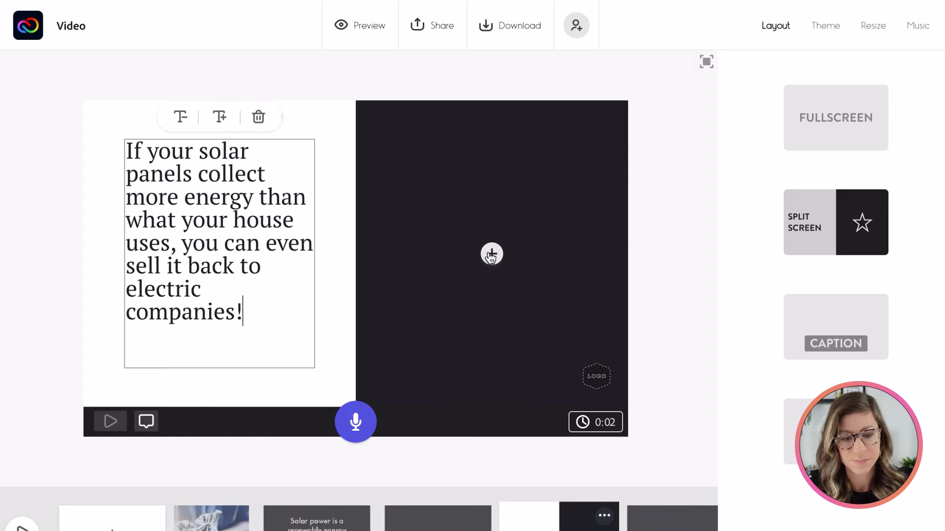
Place a 'solar panels' stock photo in the right half and adjust its zoom
{"action": "left_click", "coordinate": [491, 253]}
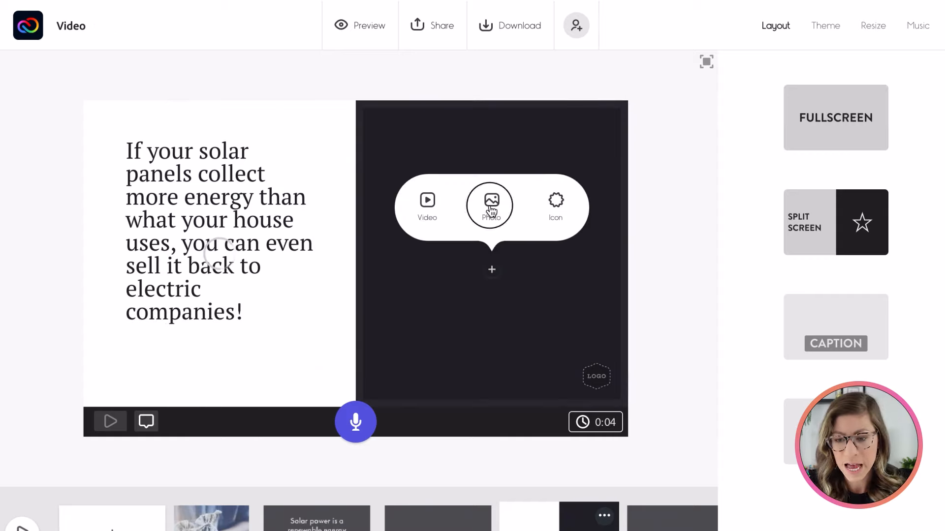
{"action": "left_click", "coordinate": [491, 205]}
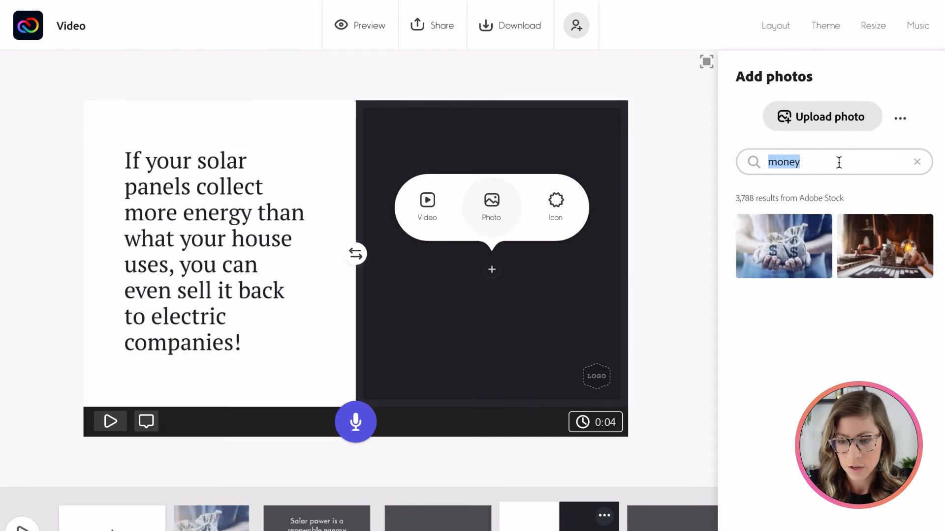
{"action": "type", "text": "solar panels"}
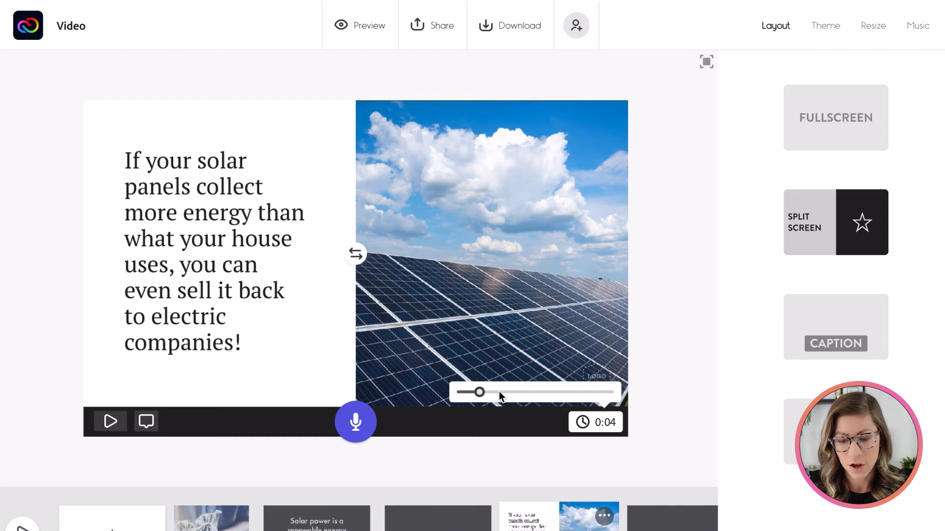
{"action": "left_click_drag", "start_coordinate": [477, 392], "coordinate": [491, 393]}
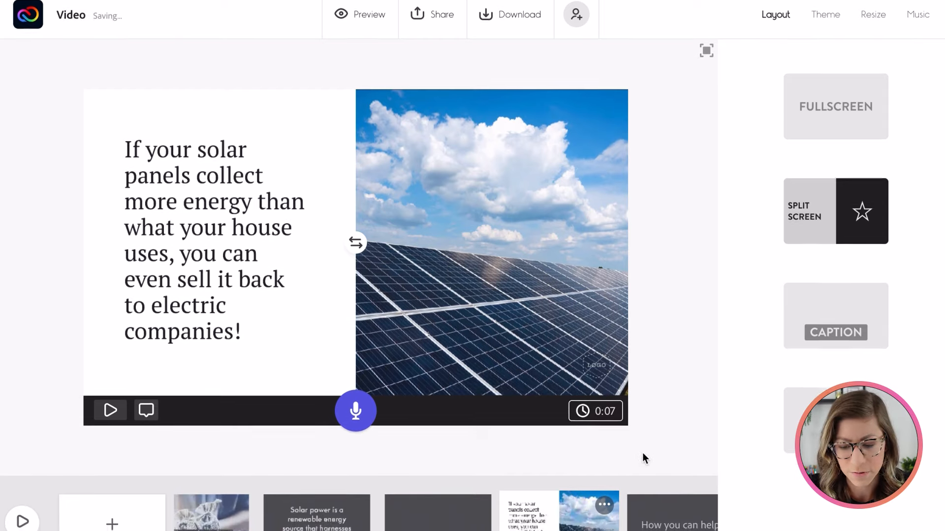
{"action": "scroll", "scroll_direction": "down", "scroll_amount": 3}
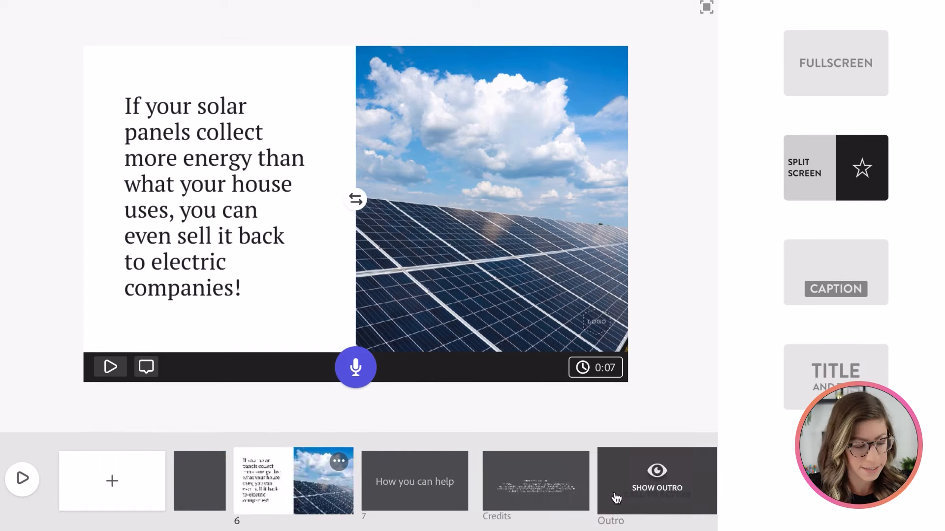
Jump through the timeline from the How you can help slide to the Credits slide
{"action": "left_click", "coordinate": [414, 481]}
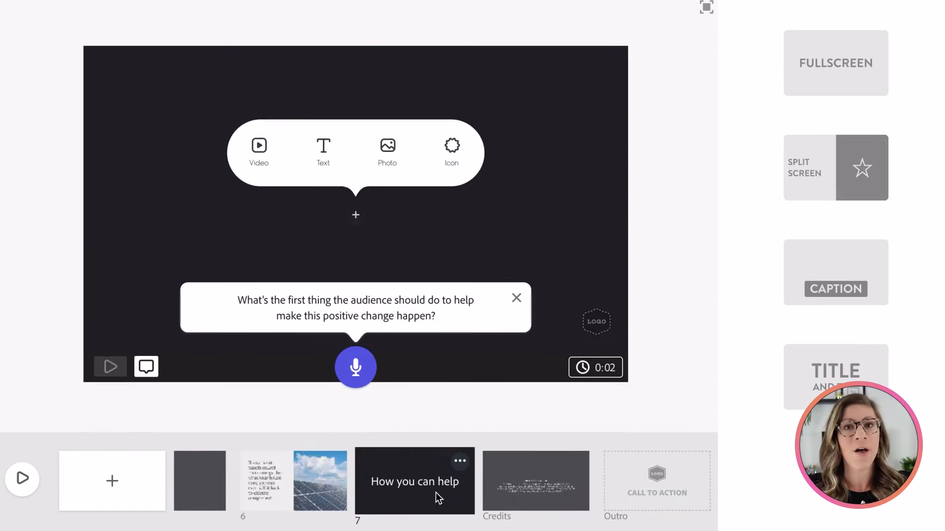
{"action": "left_click", "coordinate": [535, 480]}
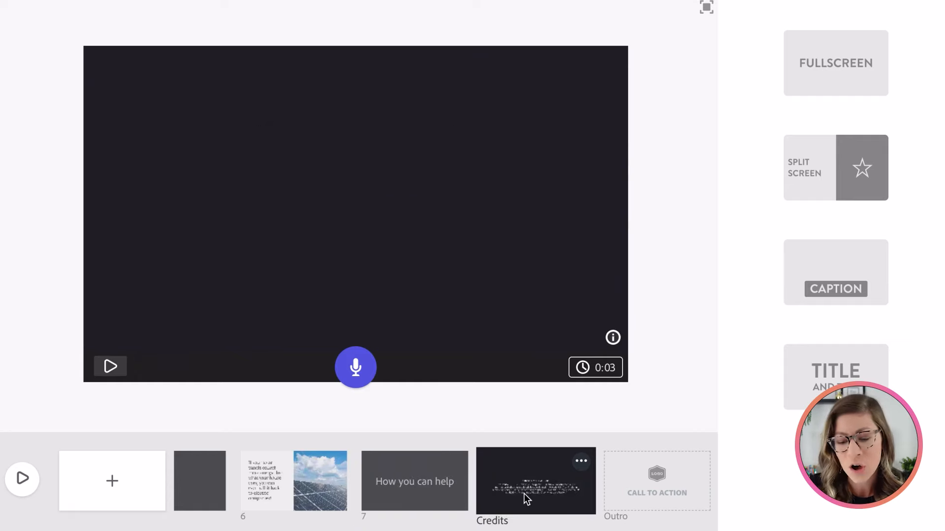
{"action": "left_click", "coordinate": [535, 481]}
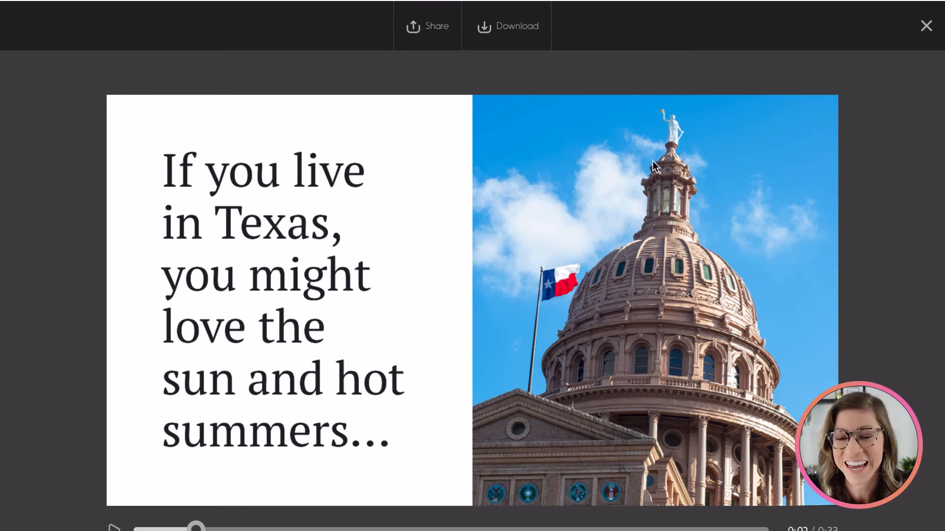
{"action": "mouse_move", "coordinate": [628, 167]}
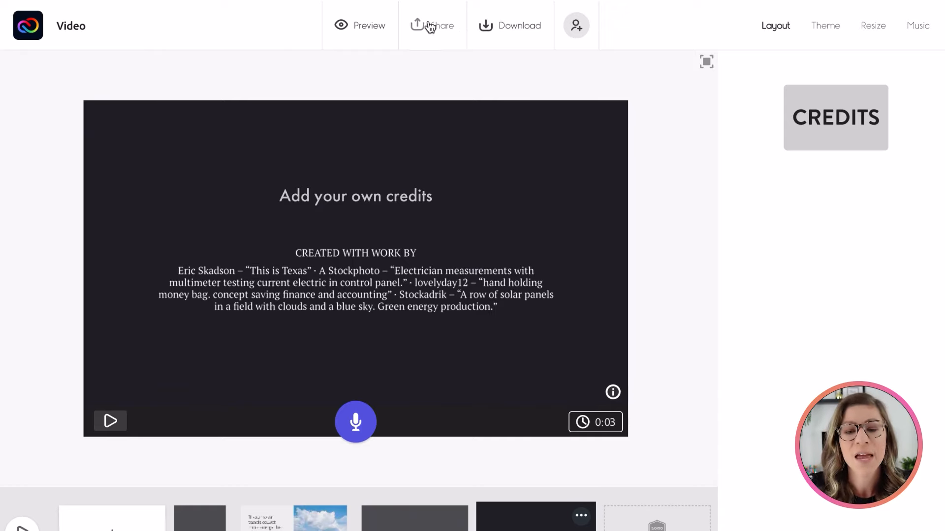
{"action": "left_click", "coordinate": [432, 25]}
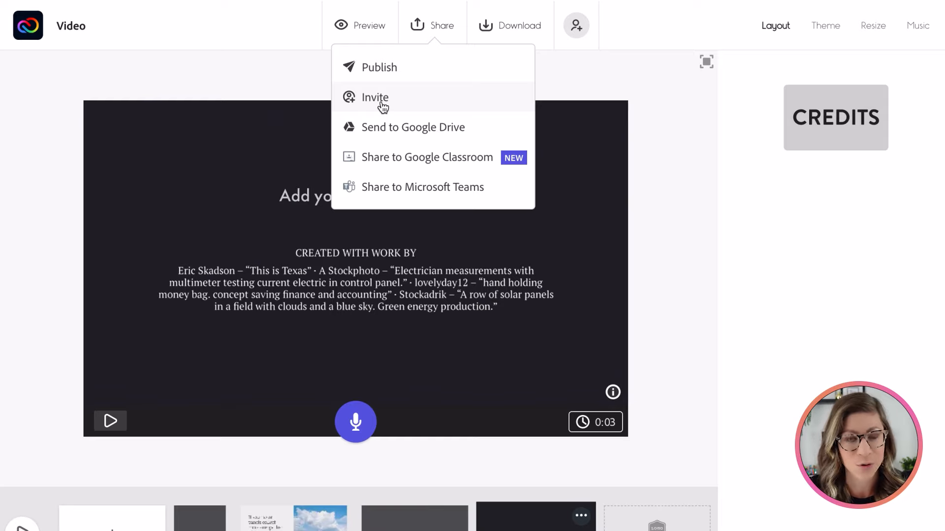
{"action": "mouse_move", "coordinate": [386, 132]}
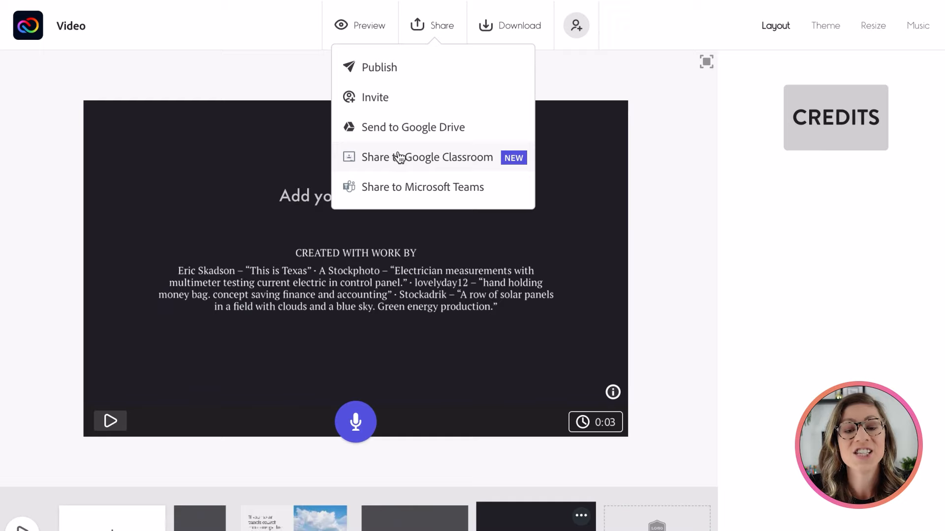
{"action": "mouse_move", "coordinate": [407, 193]}
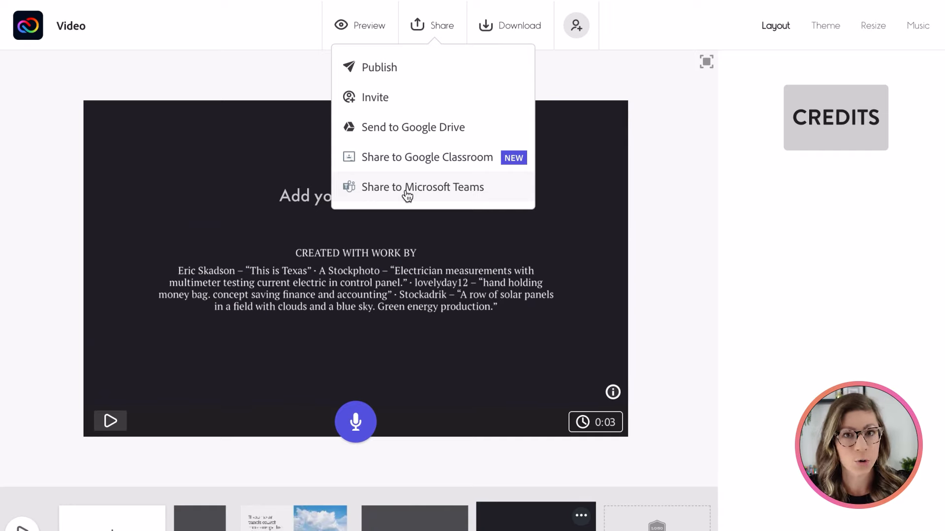
{"action": "mouse_move", "coordinate": [391, 107]}
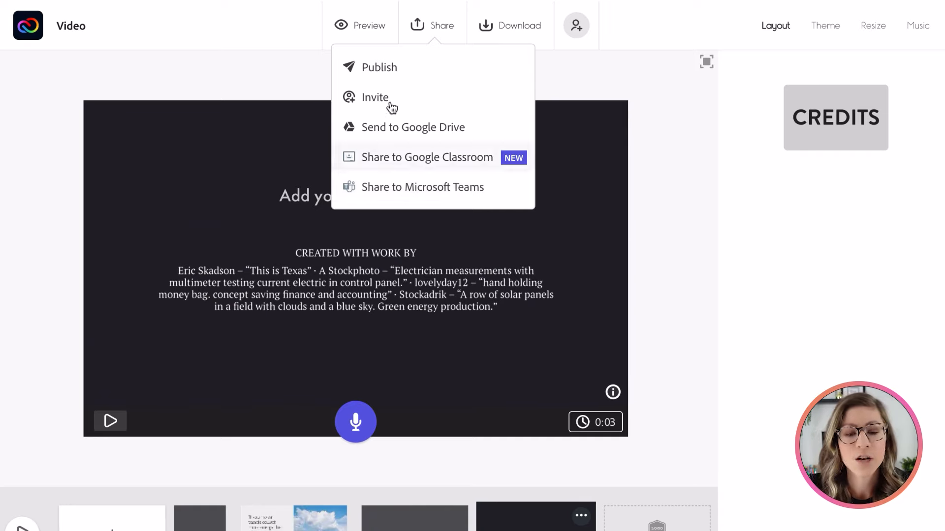
{"action": "left_click", "coordinate": [379, 67]}
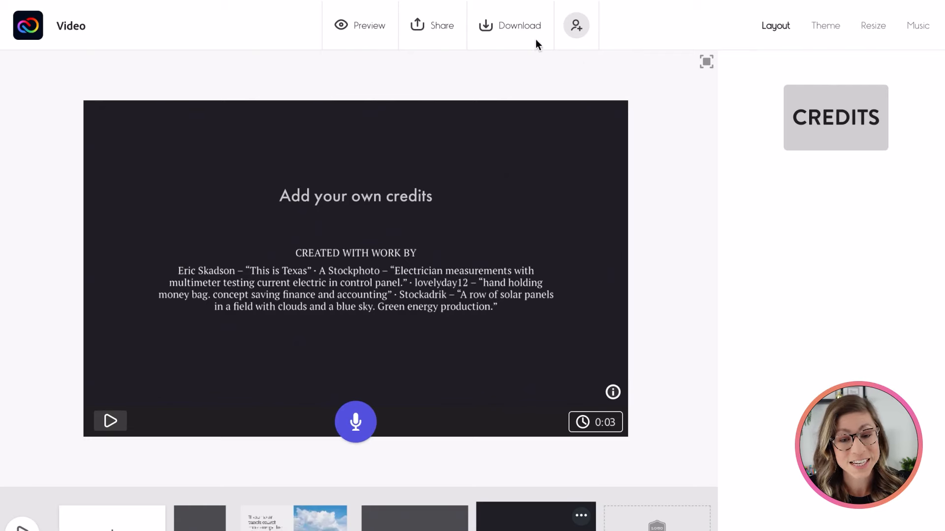
{"action": "left_click", "coordinate": [509, 26]}
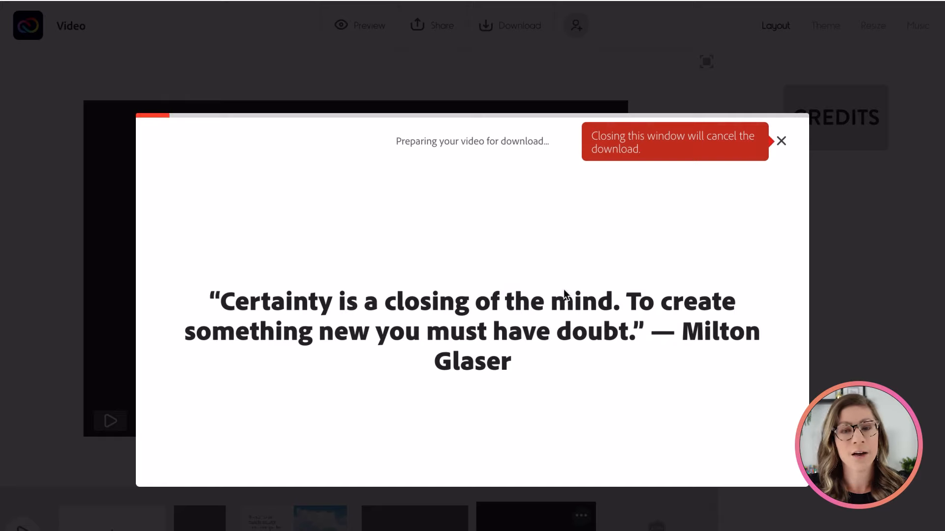
{"action": "left_click", "coordinate": [781, 141]}
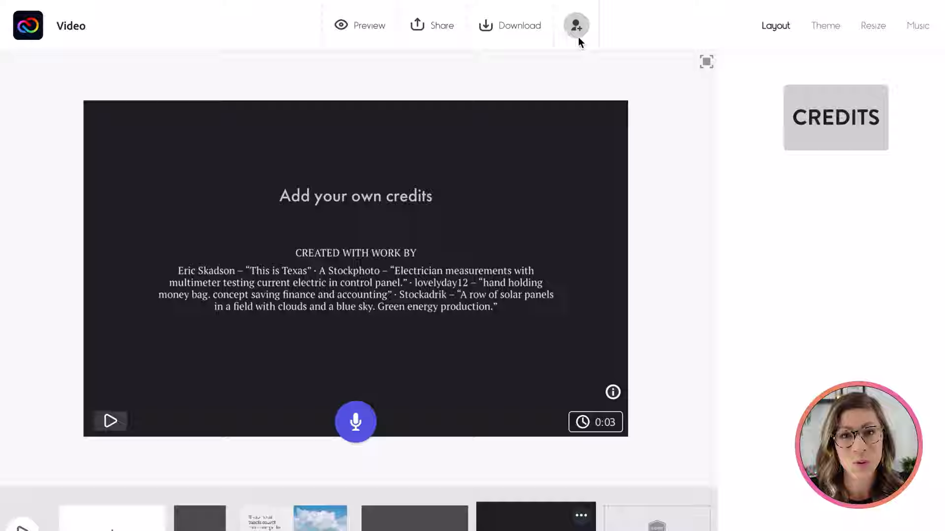
View the project's Invite to edit dialog, then close it
{"action": "left_click", "coordinate": [575, 25]}
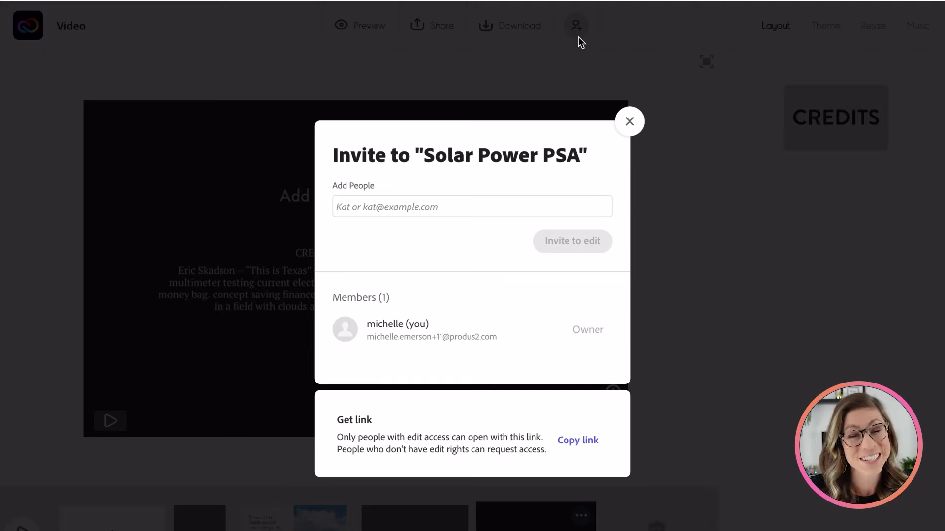
{"action": "left_click", "coordinate": [628, 121]}
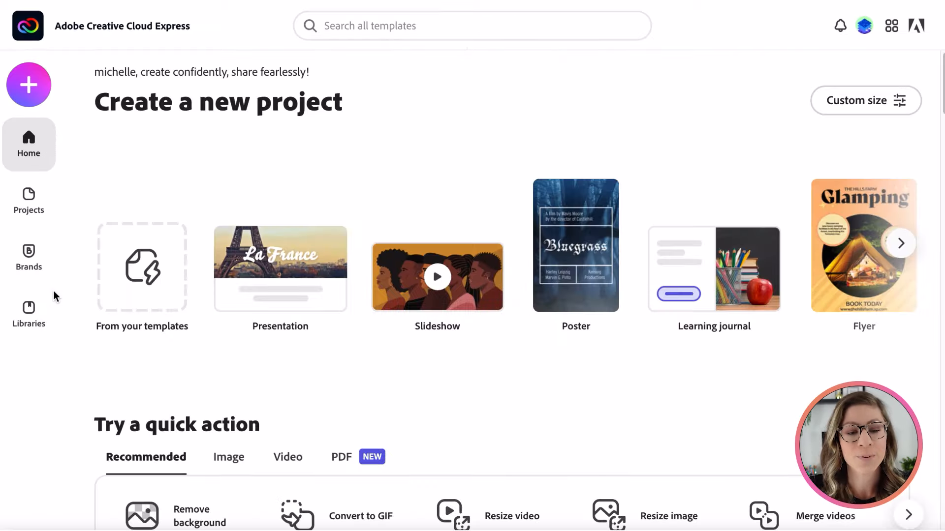
Open the Instagram posts template gallery and scroll through categories like Fashion & Beauty and Food
{"action": "left_click", "coordinate": [29, 201]}
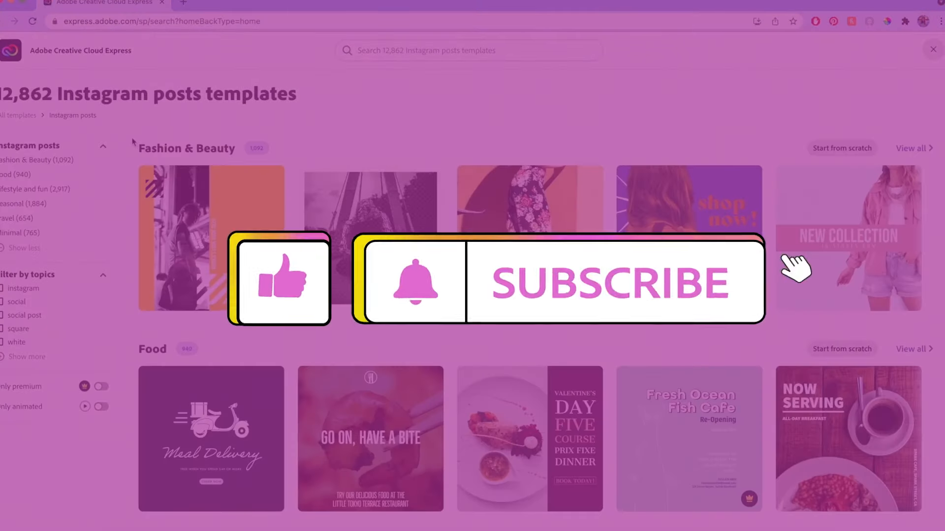
{"action": "scroll", "scroll_direction": "down", "scroll_amount": 3}
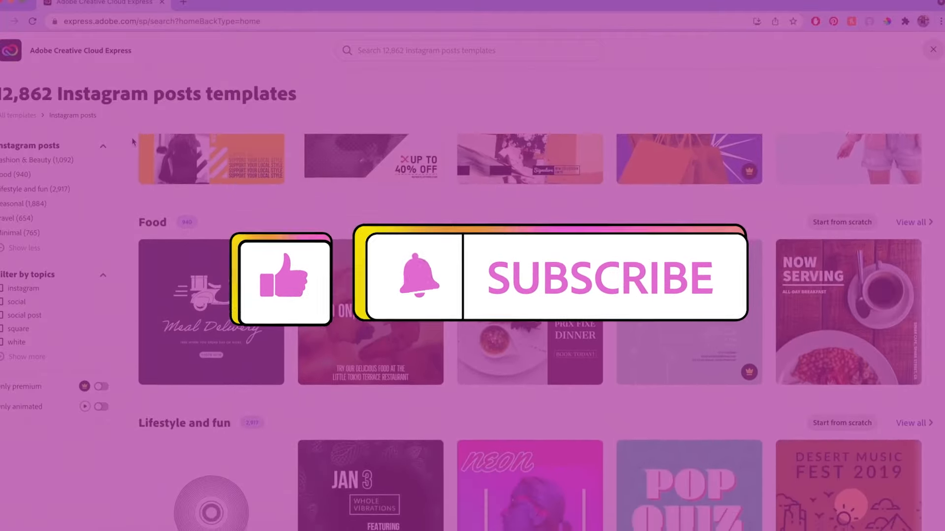